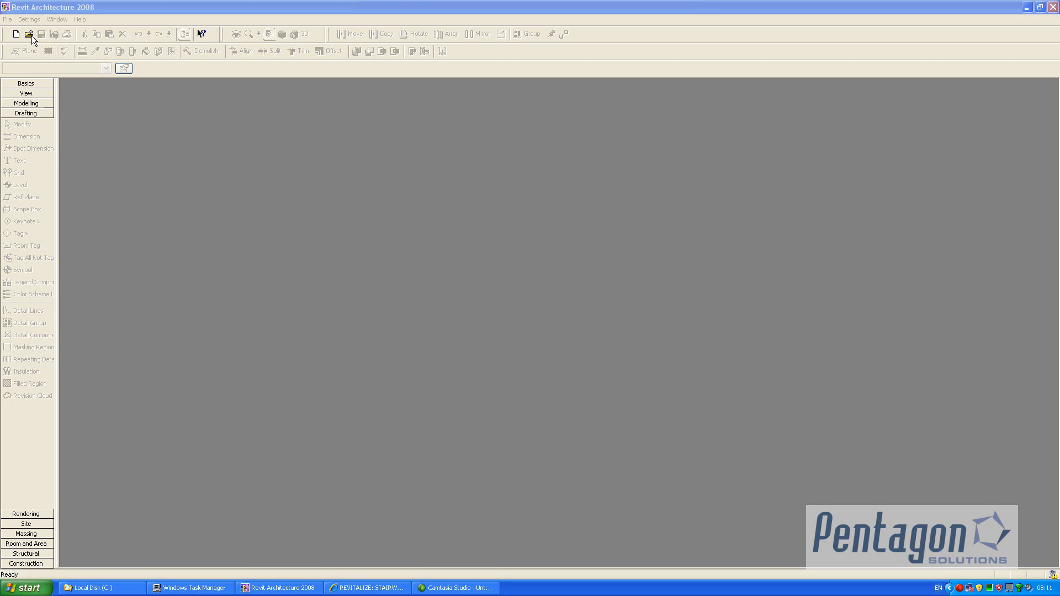
# Create a new project from the defaultGBRENU.rte metric template
pyautogui.click(7, 19)
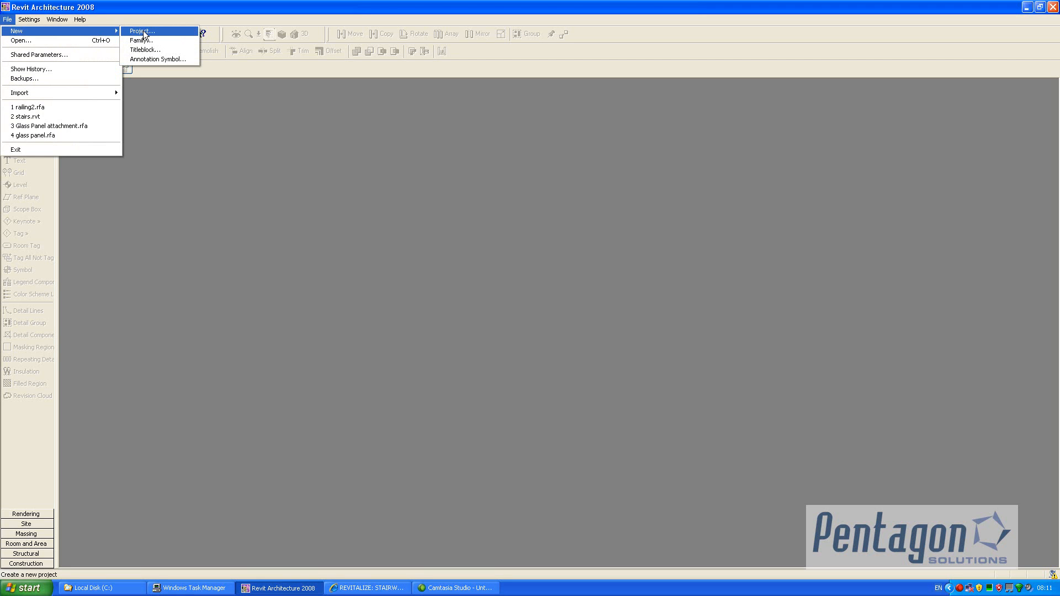
pyautogui.moveTo(153, 11)
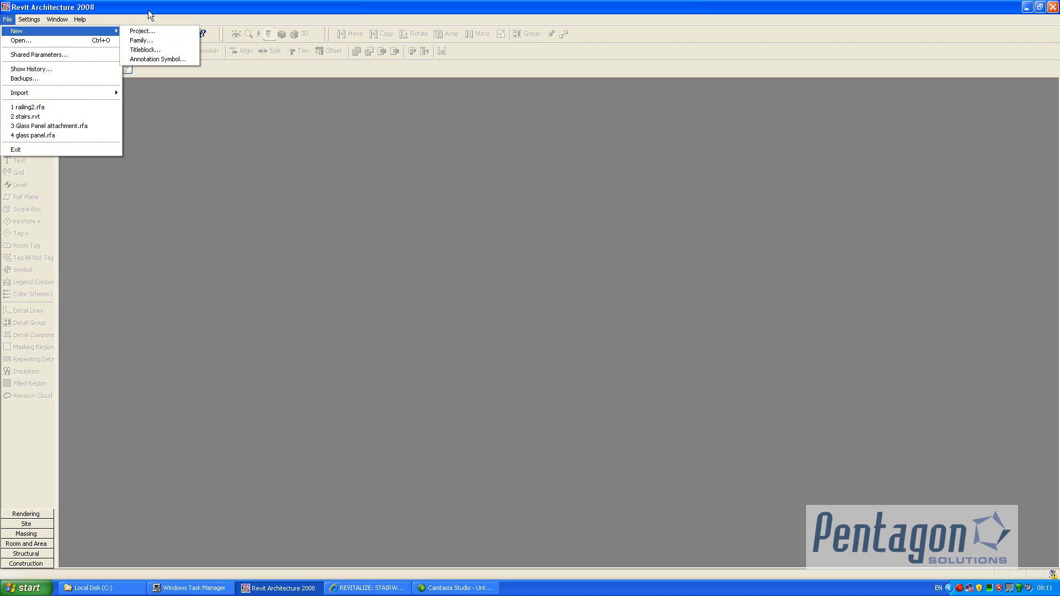
pyautogui.moveTo(145, 34)
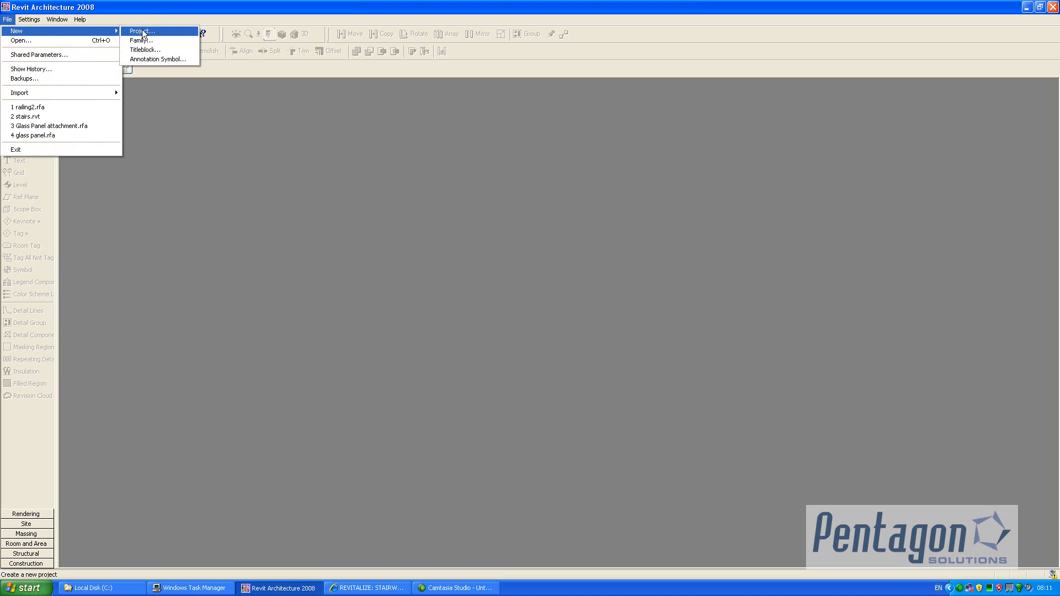
pyautogui.click(144, 31)
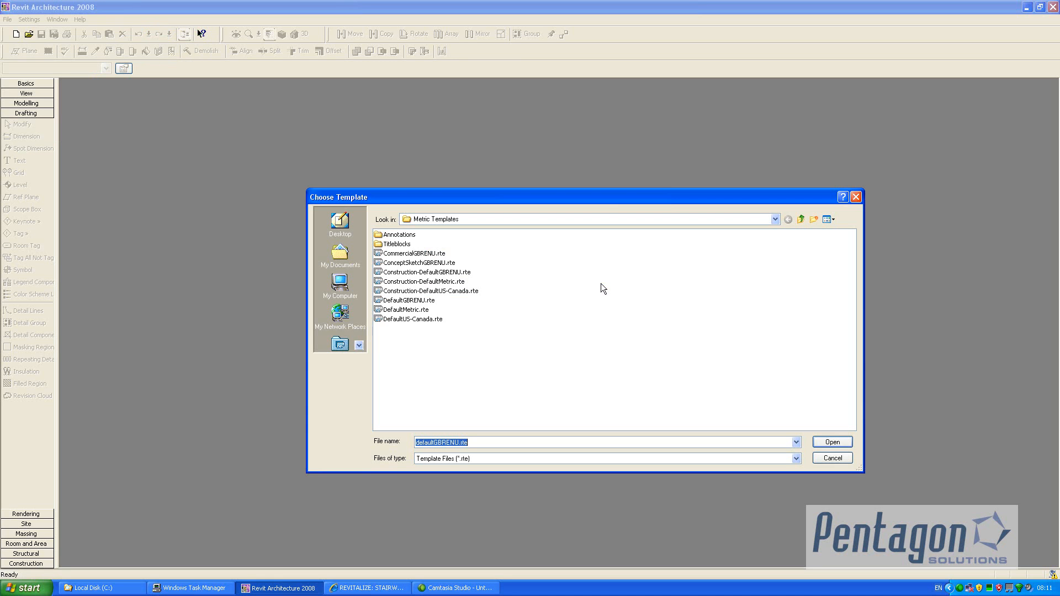
pyautogui.moveTo(415, 307)
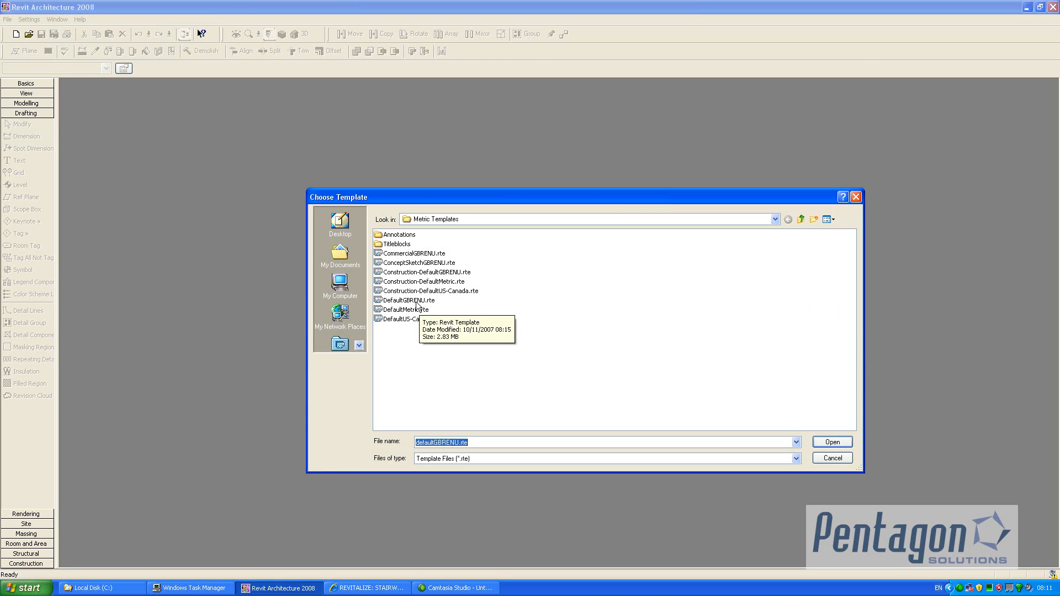
pyautogui.click(832, 458)
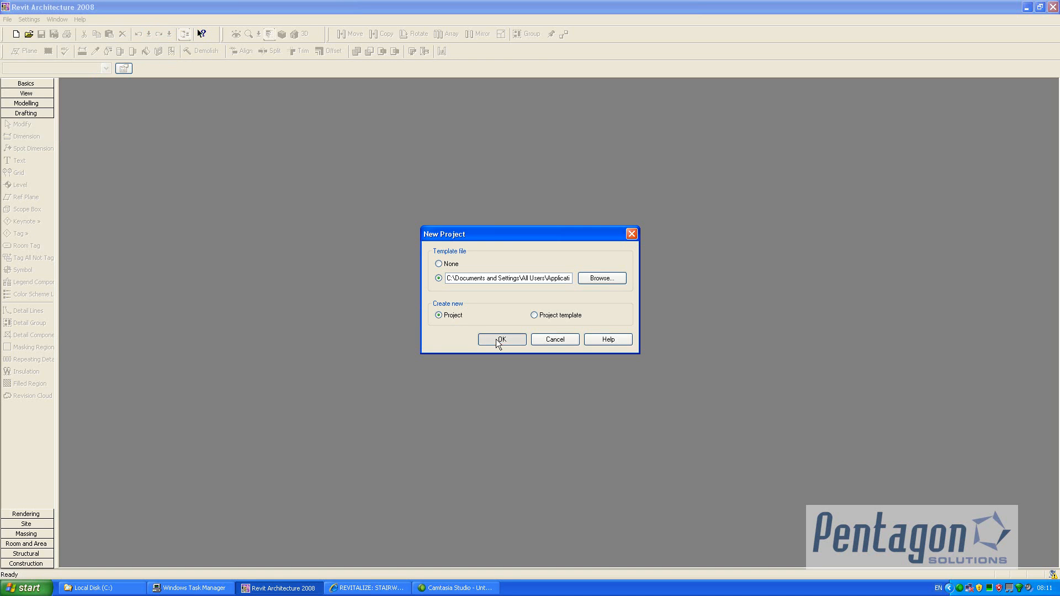
pyautogui.click(501, 339)
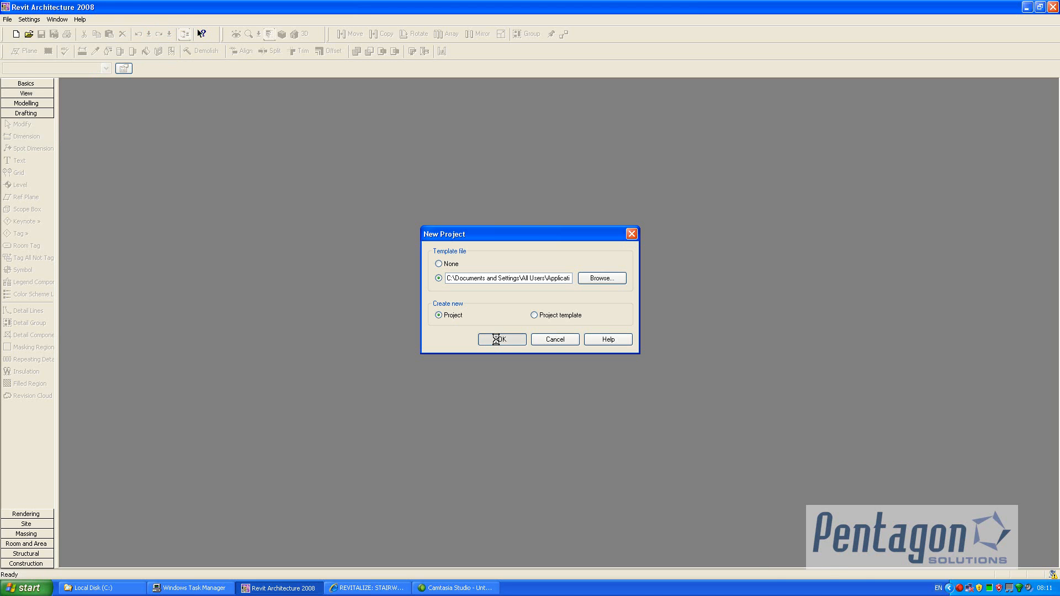
pyautogui.click(501, 339)
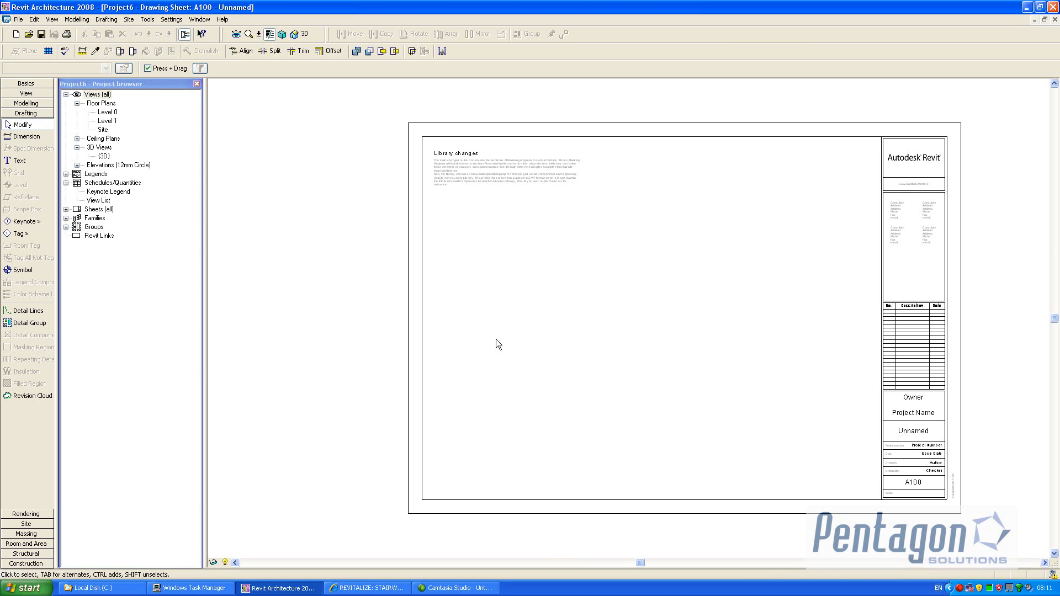
# Open the Level 0 floor plan and start a Stairs sketch from Modelling tools
pyautogui.doubleClick(102, 112)
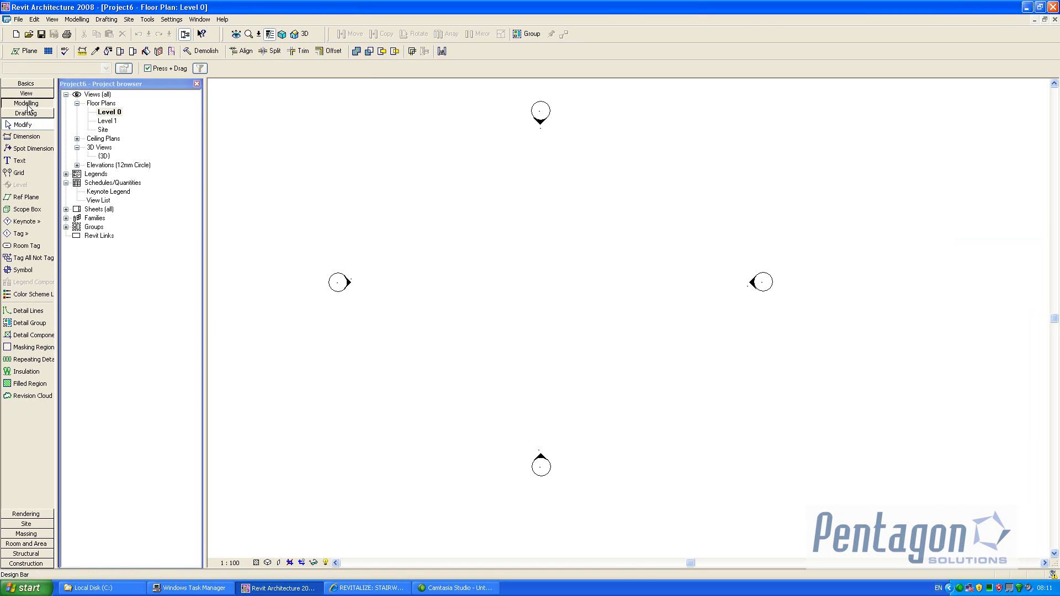
pyautogui.click(27, 104)
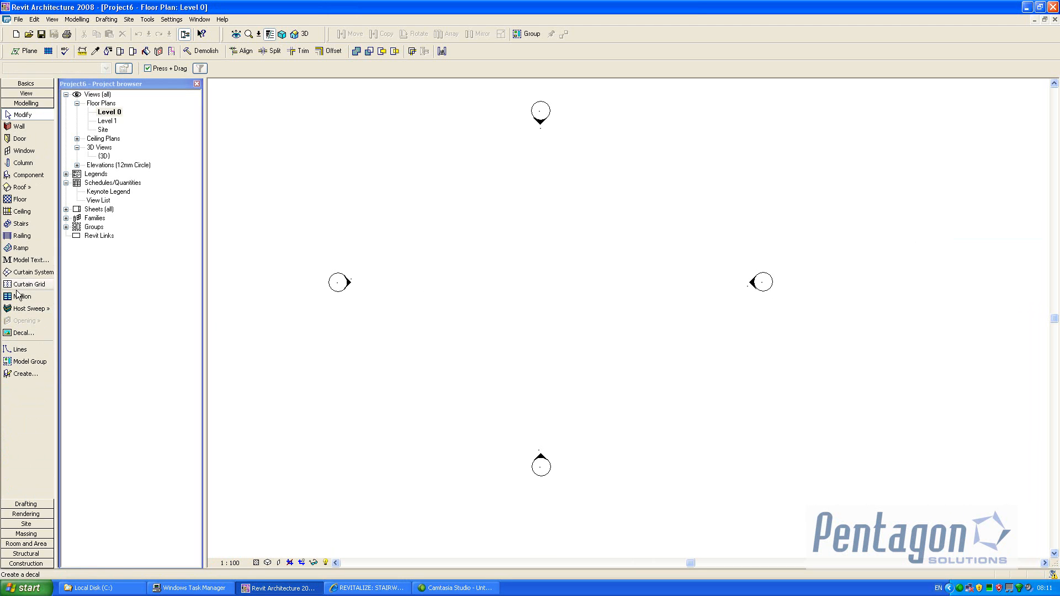
pyautogui.moveTo(17, 224)
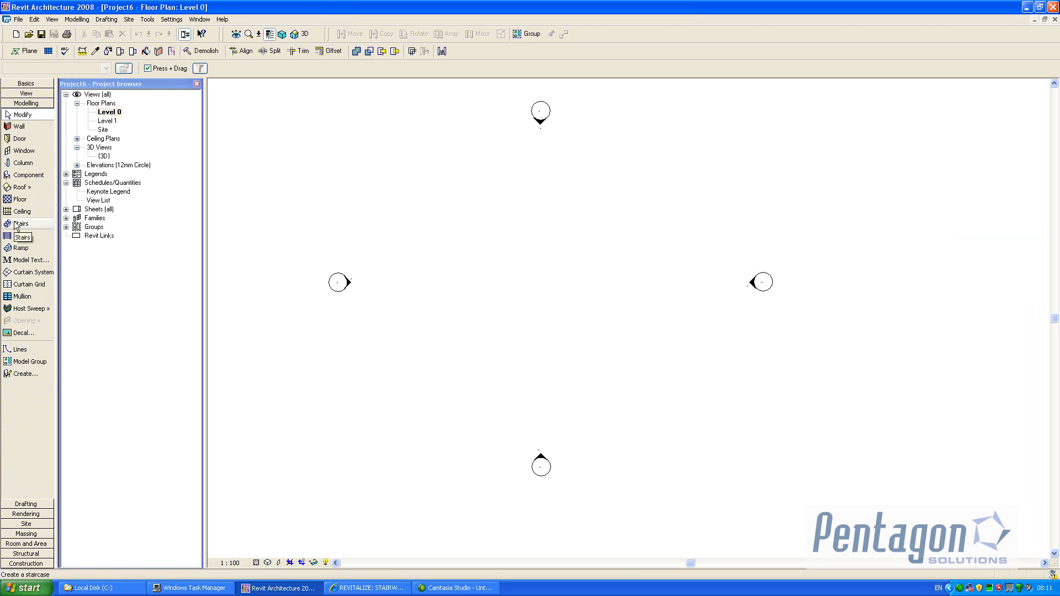
pyautogui.click(19, 223)
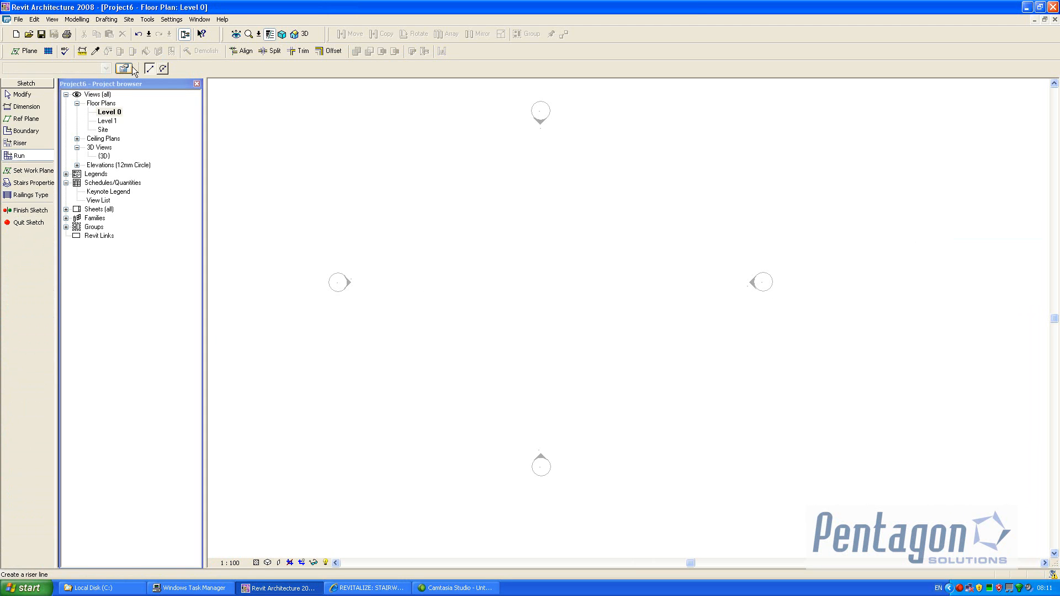
# Duplicate the Private stair type into a new Pentagon stair type
pyautogui.click(122, 69)
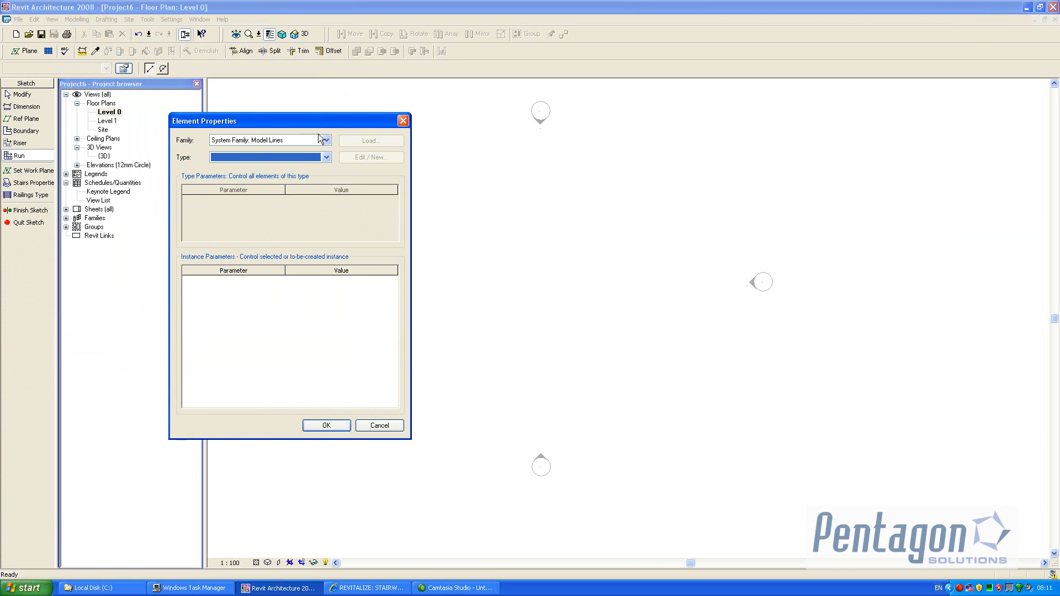
pyautogui.click(326, 426)
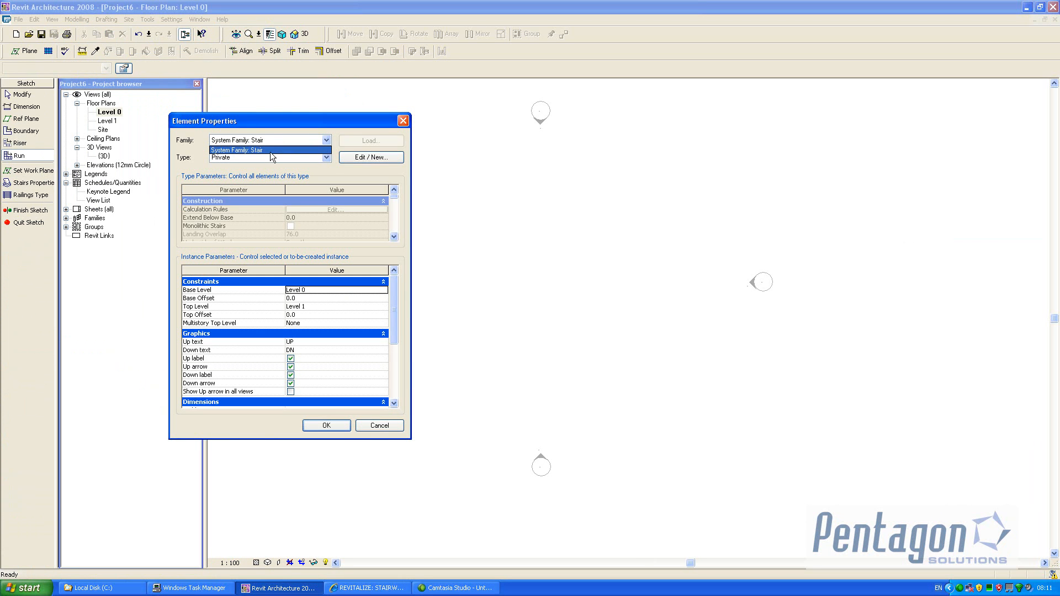
pyautogui.click(329, 157)
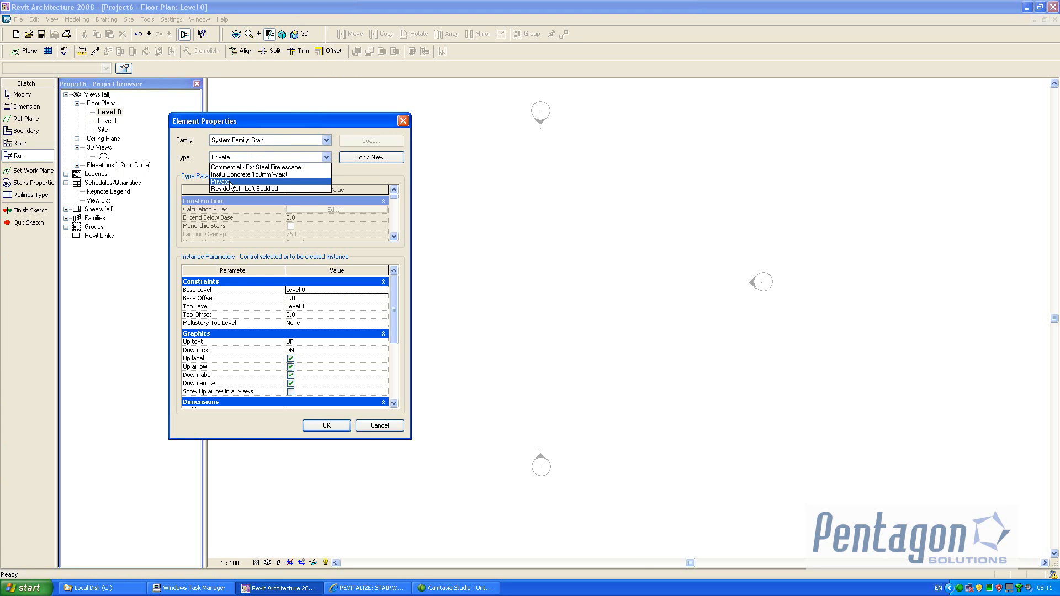
pyautogui.click(370, 158)
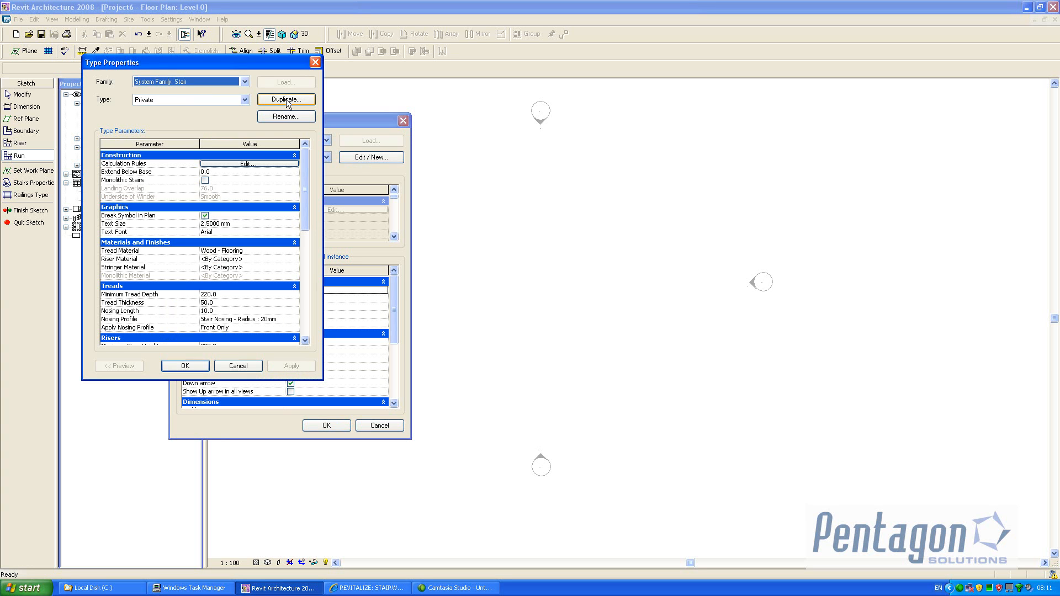
pyautogui.click(286, 99)
pyautogui.write('Pentagon G')
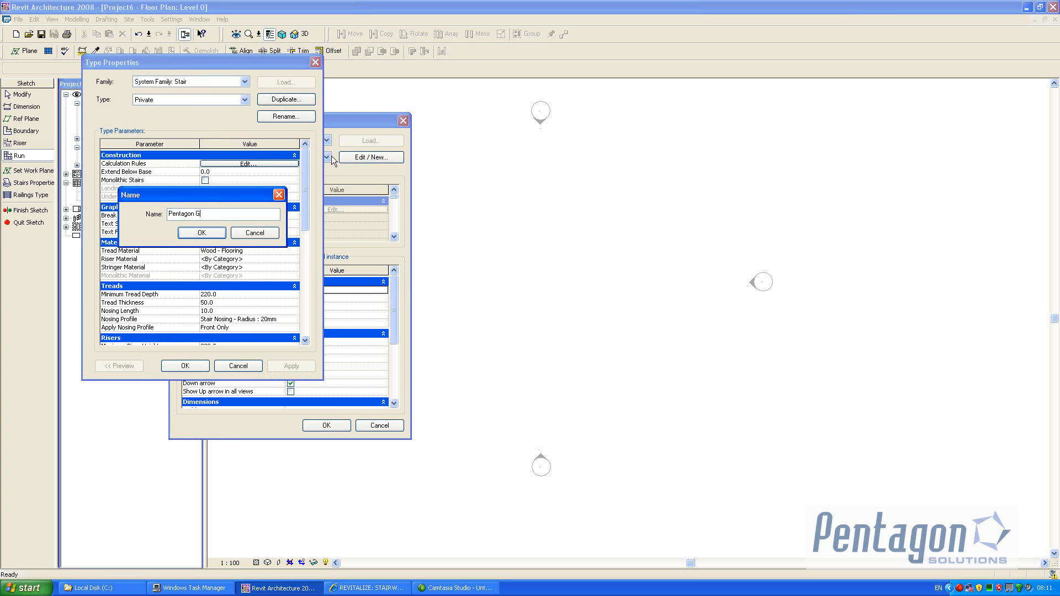
pyautogui.click(202, 232)
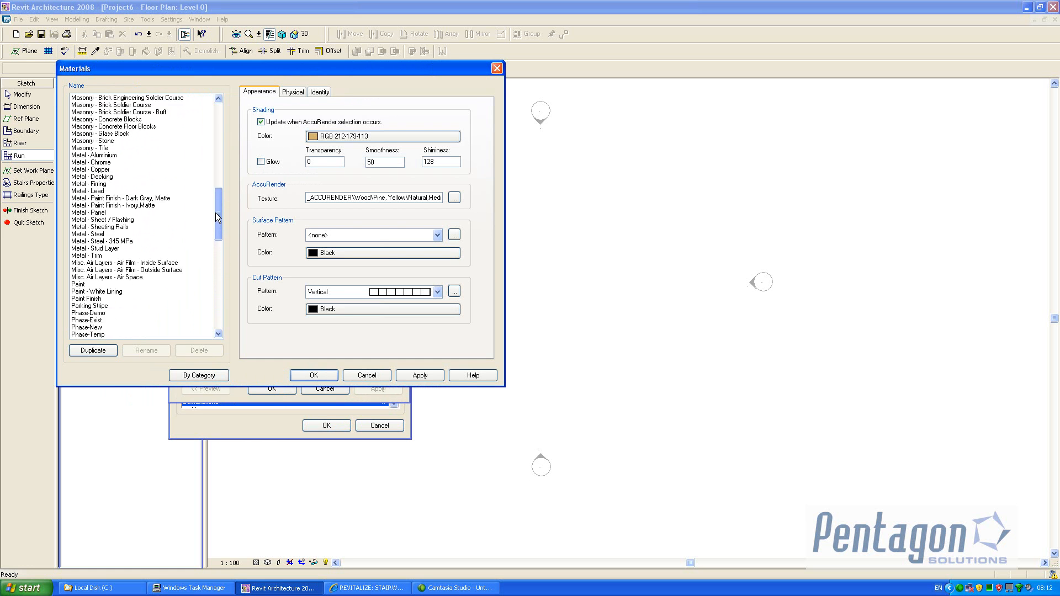
# Give the Pentagon Glass type glass treads, 250 depth, 190 risers, no risers or stringers
pyautogui.click(82, 158)
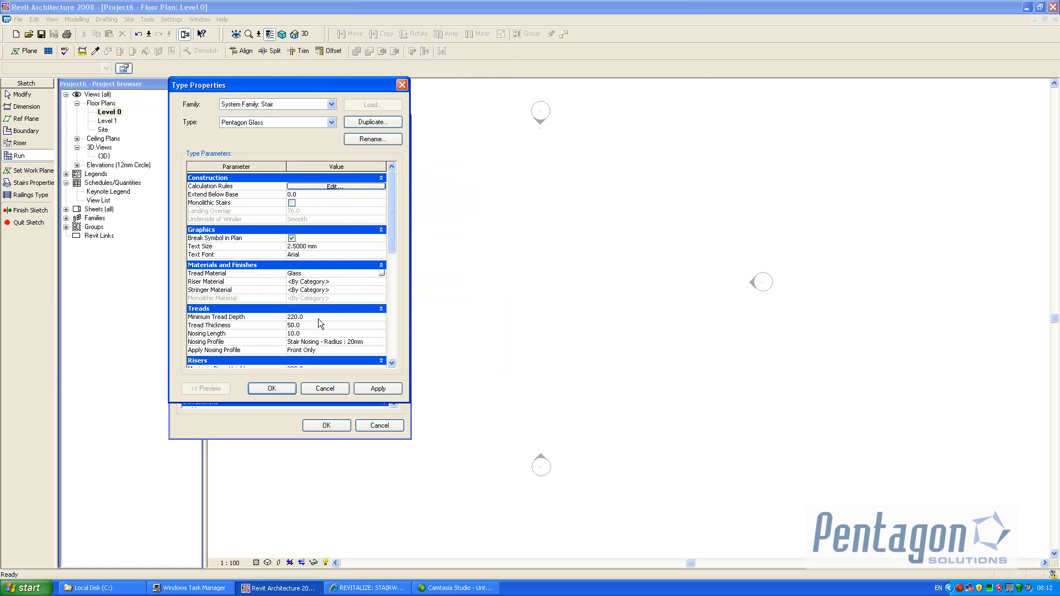
pyautogui.write('250')
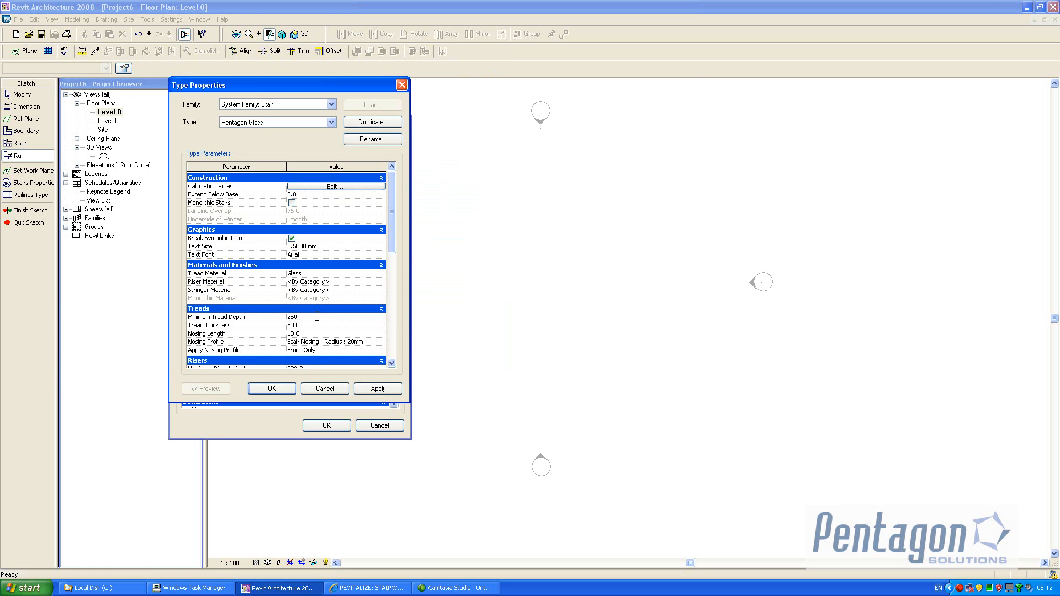
pyautogui.scroll(-3)
pyautogui.write('190')
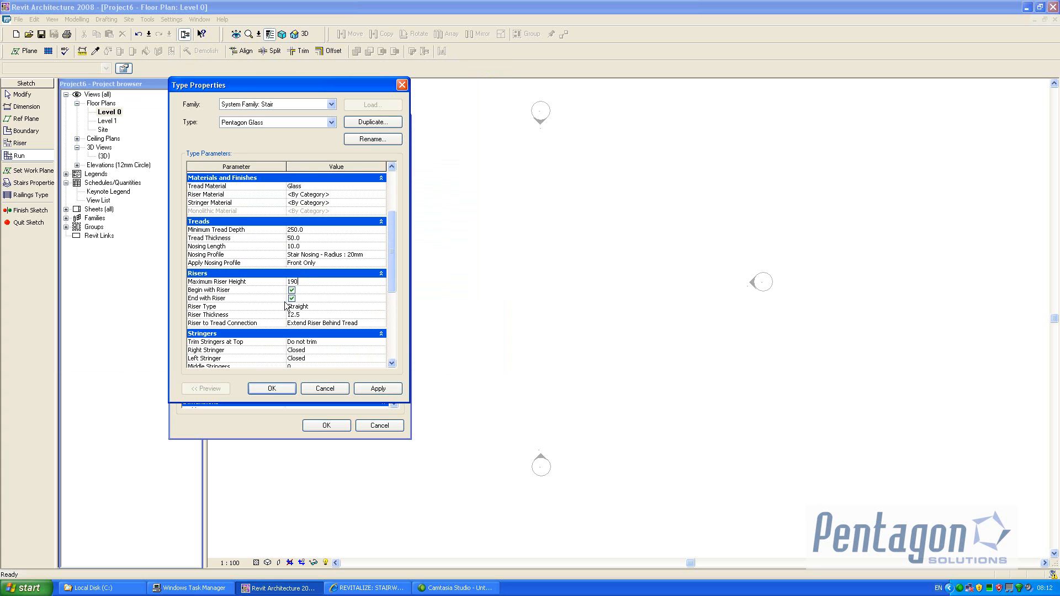
pyautogui.click(381, 307)
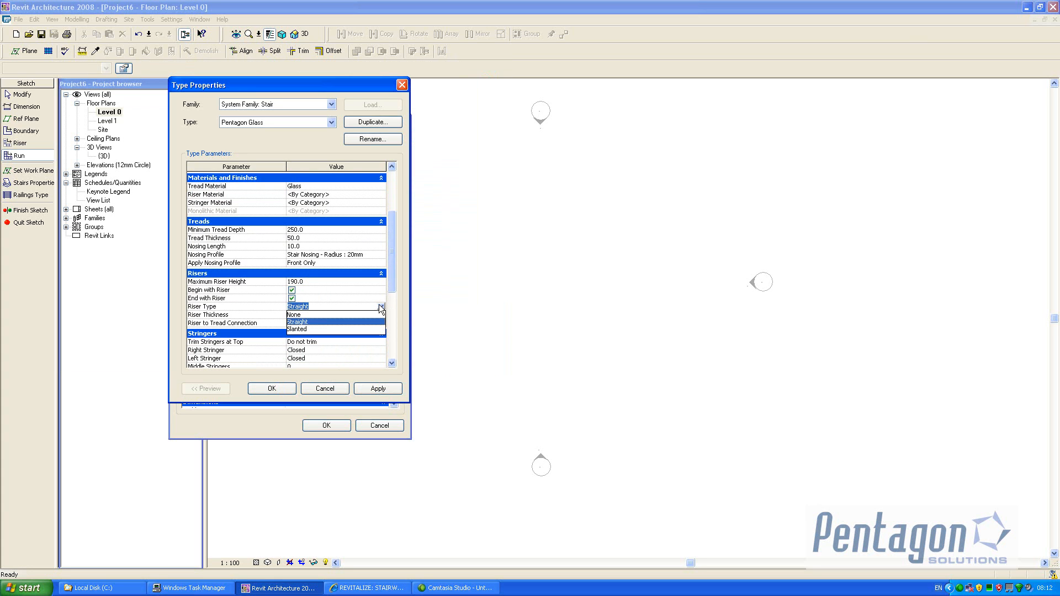
pyautogui.click(293, 314)
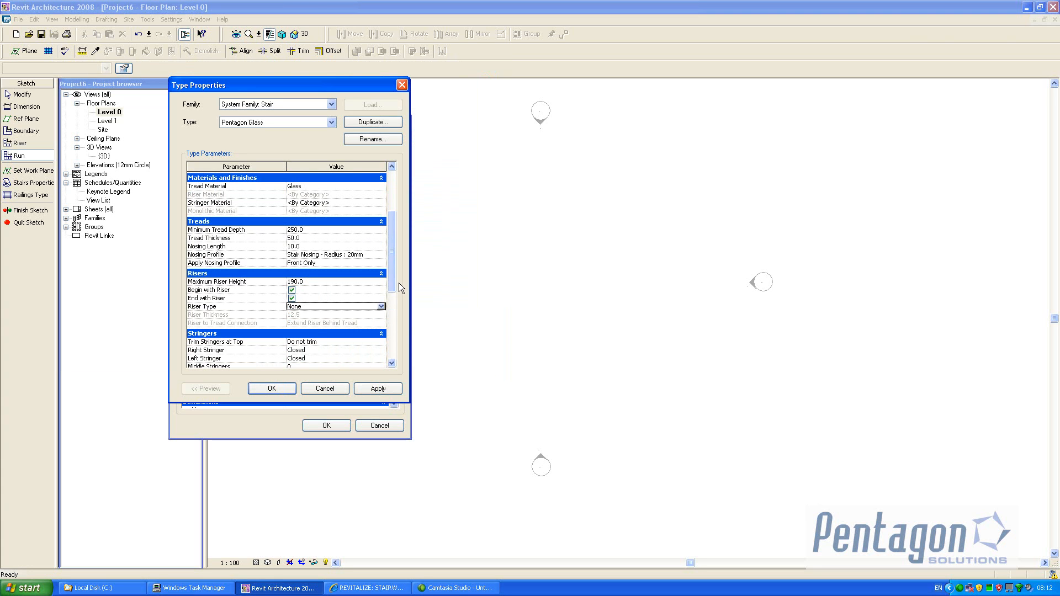
pyautogui.scroll(-3)
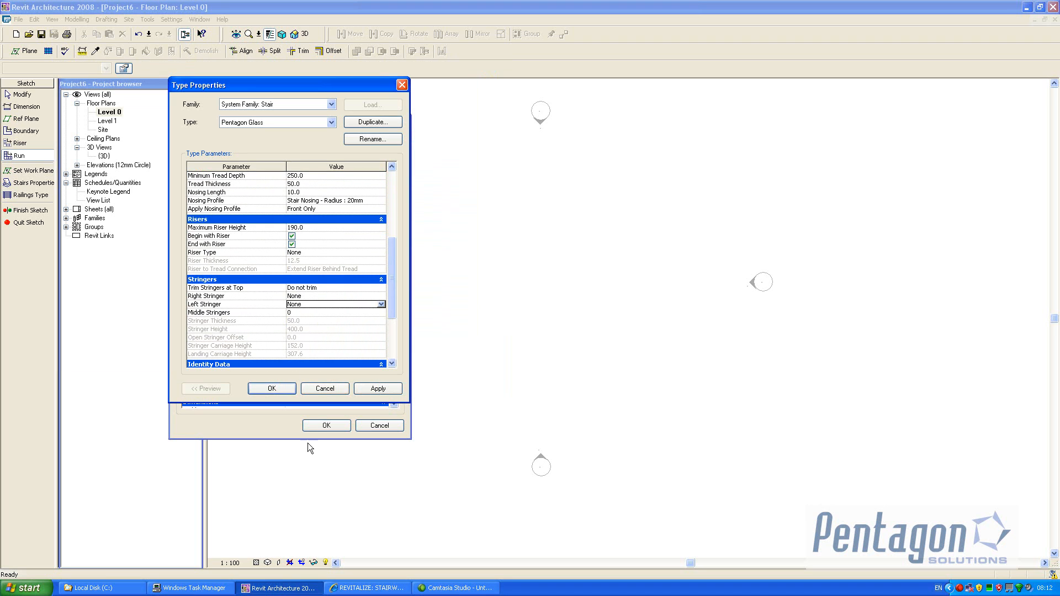
pyautogui.moveTo(301, 442)
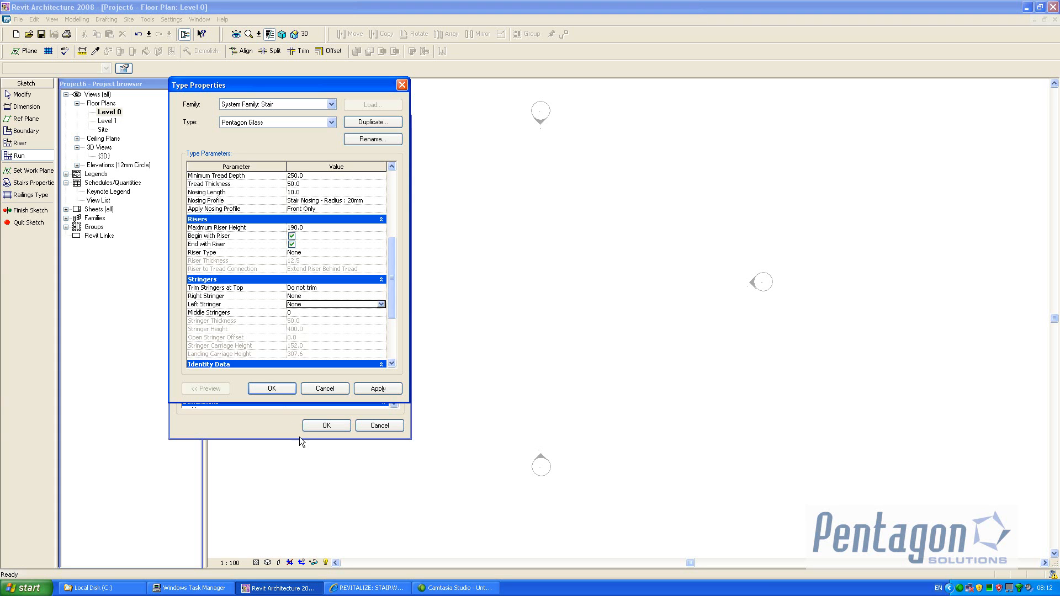
pyautogui.click(271, 388)
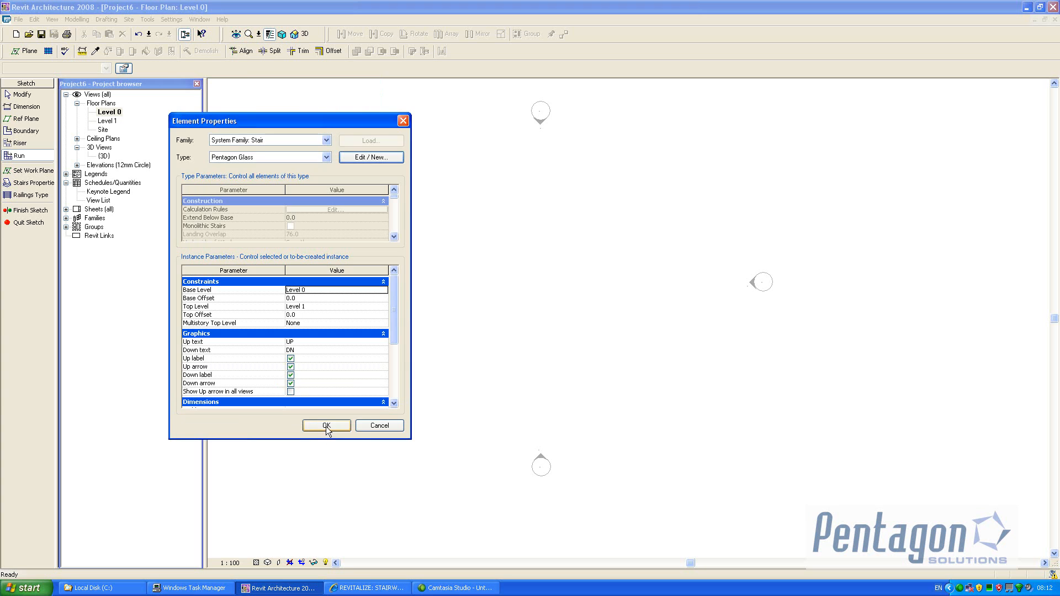
# Accept the stair properties and set the Railings Type to None
pyautogui.click(326, 425)
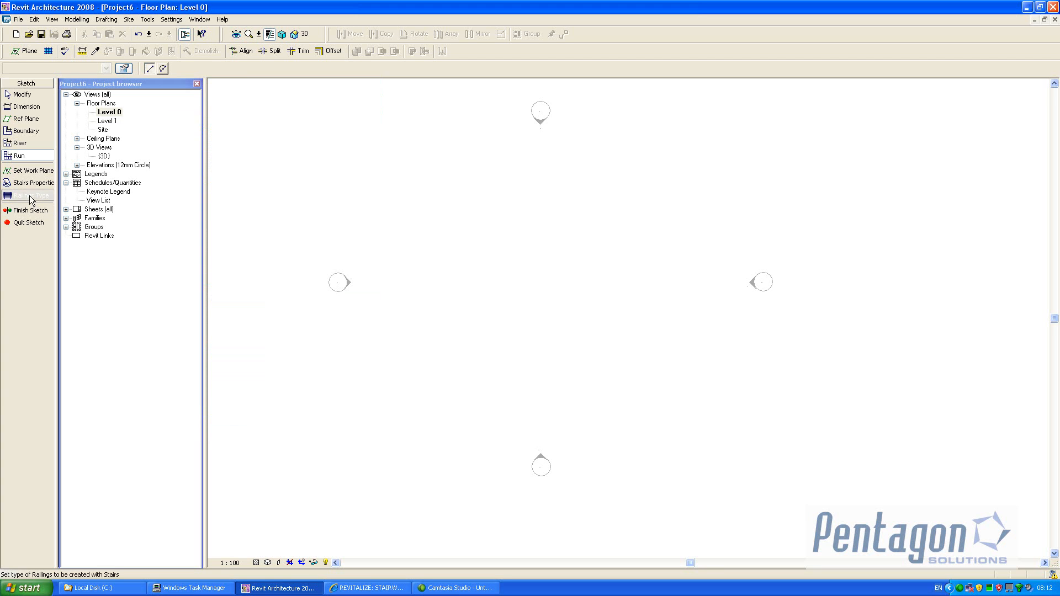
pyautogui.click(27, 195)
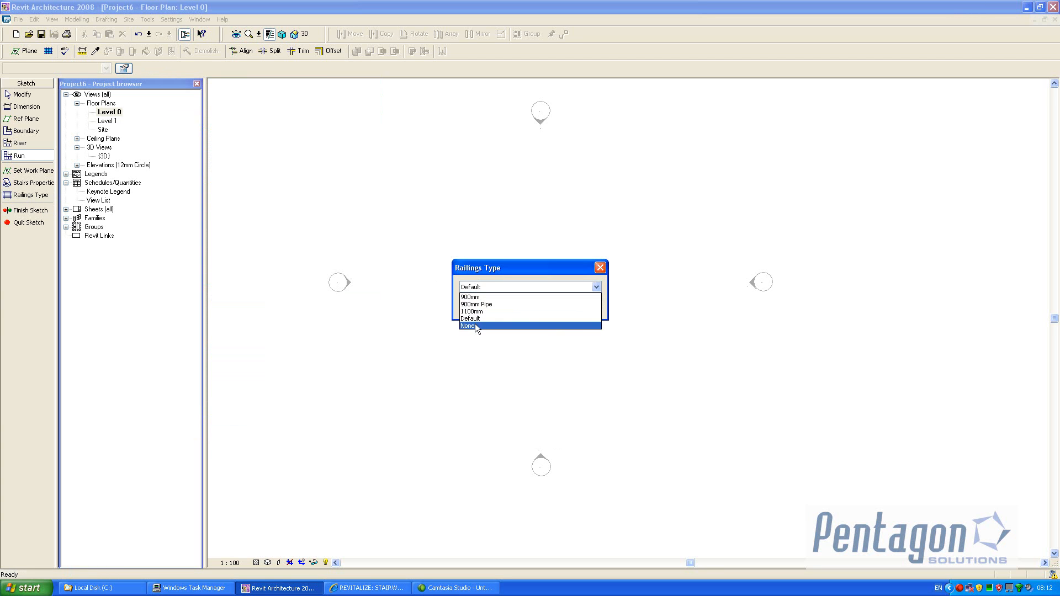
pyautogui.click(468, 325)
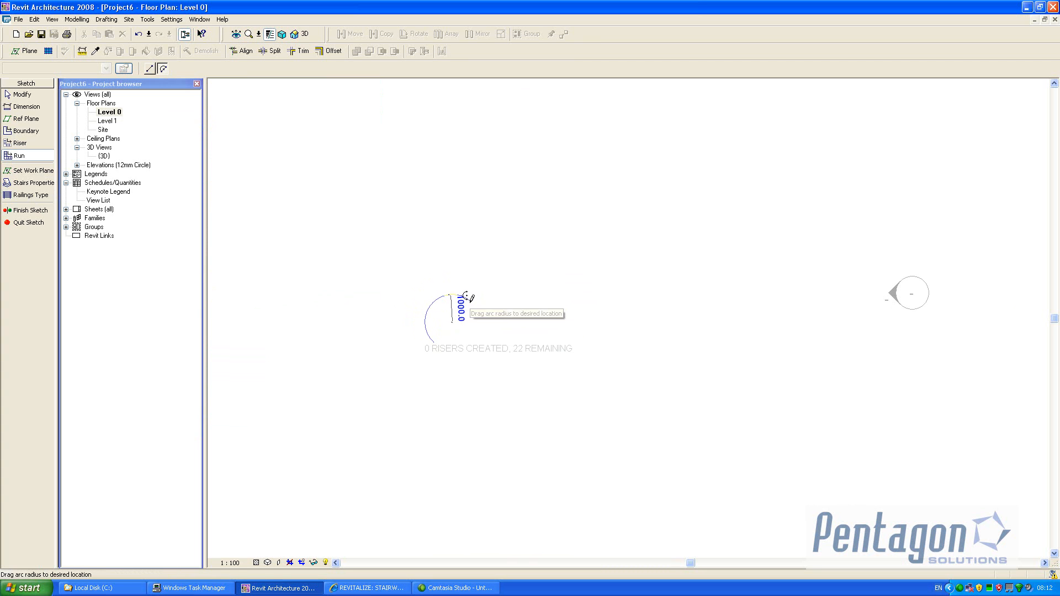
# Sketch a 1000-radius curved stair run and complete it with all risers
pyautogui.moveTo(463, 301); pyautogui.dragTo(494, 304)
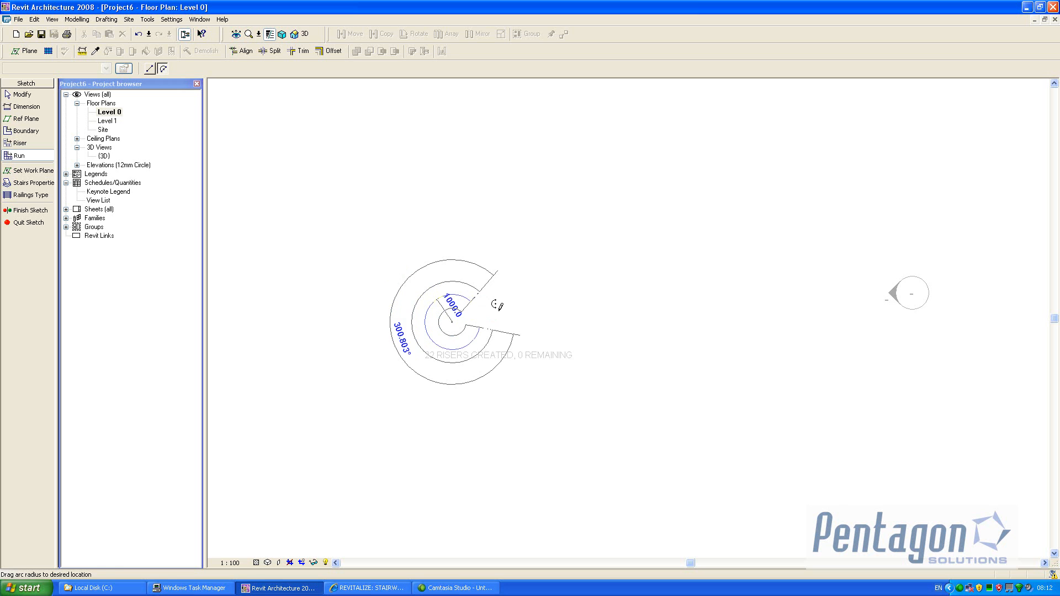
pyautogui.click(22, 210)
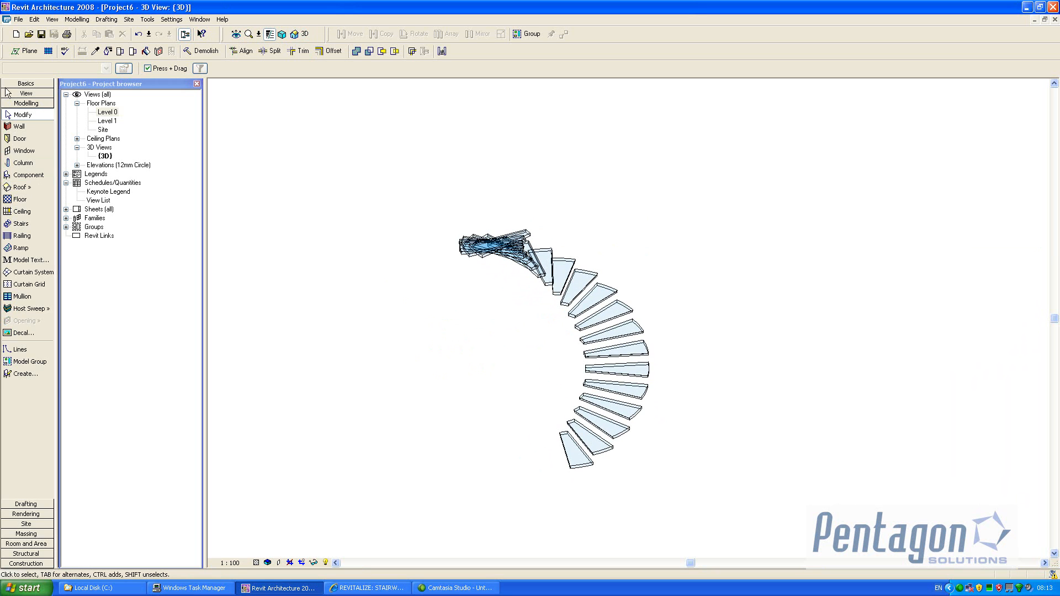
# Create a new family from the Metric Profile.rft template
pyautogui.click(23, 15)
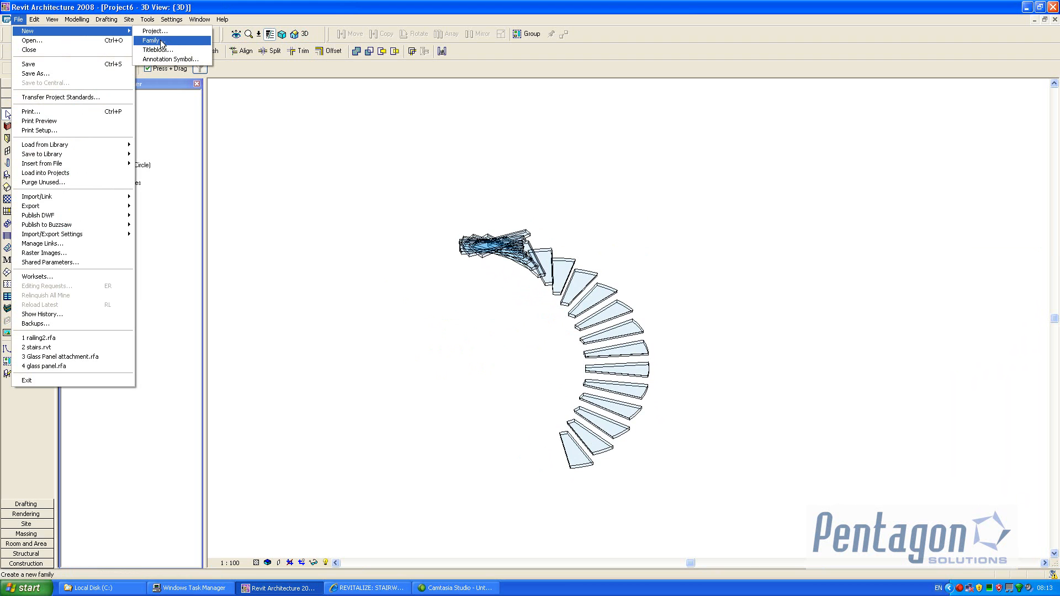
pyautogui.click(162, 35)
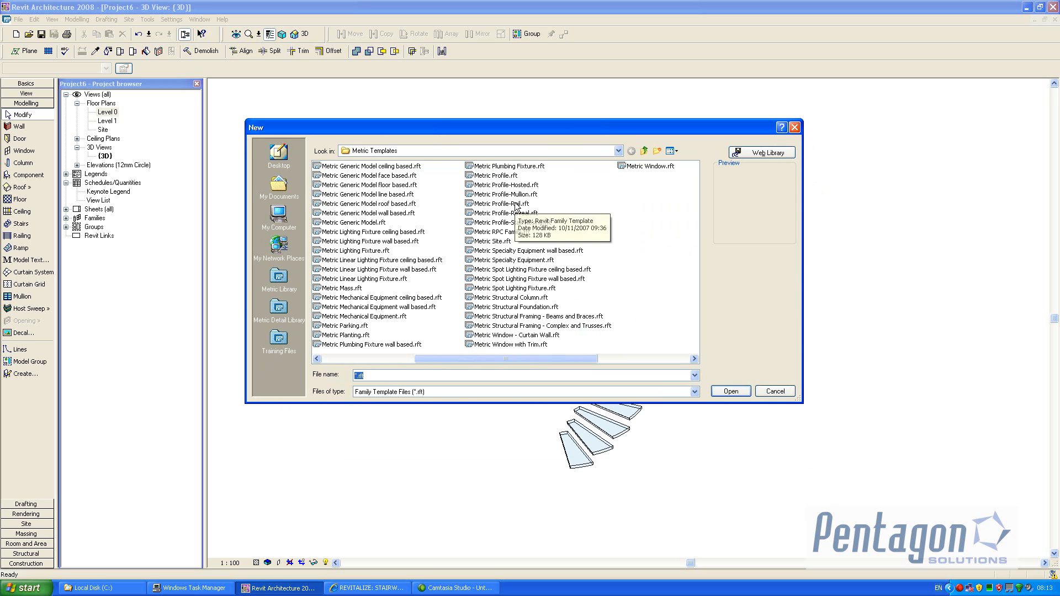
pyautogui.click(730, 391)
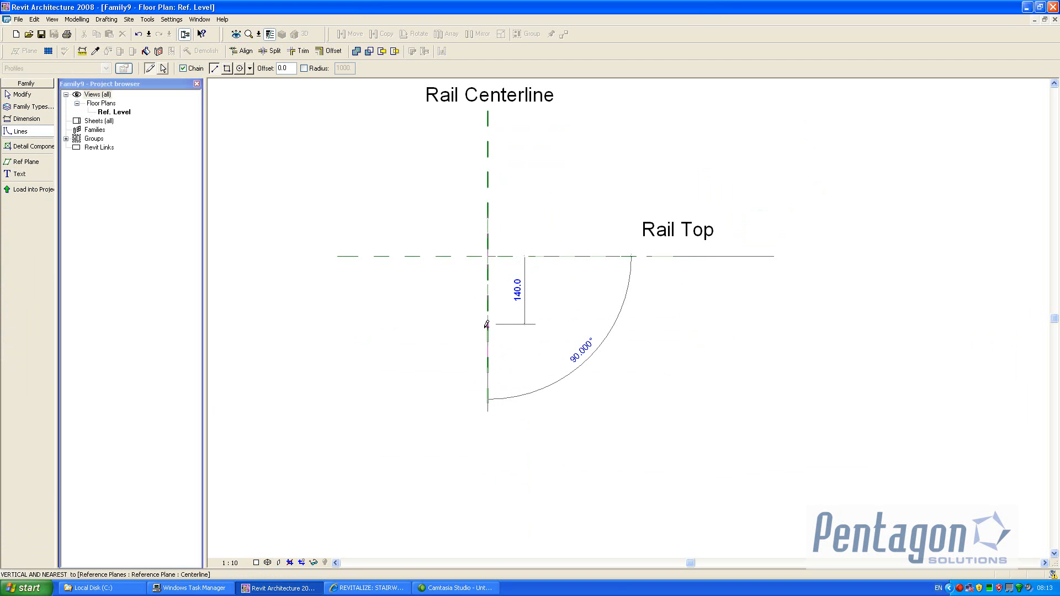
pyautogui.moveTo(484, 326)
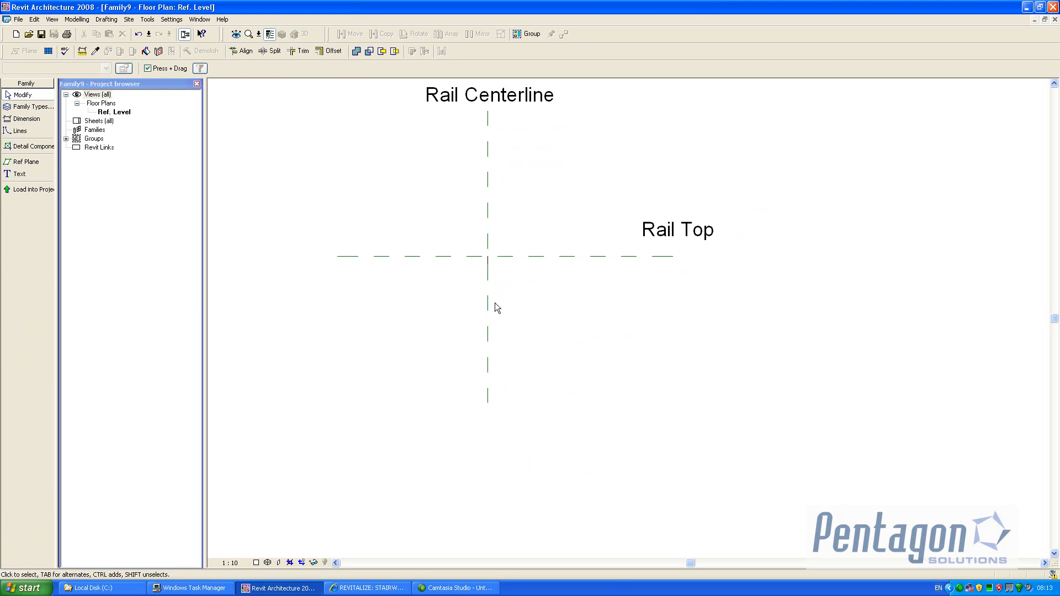
# Draw the I-beam flange and web lines around the Rail Centerline and Rail Top planes
pyautogui.click(16, 131)
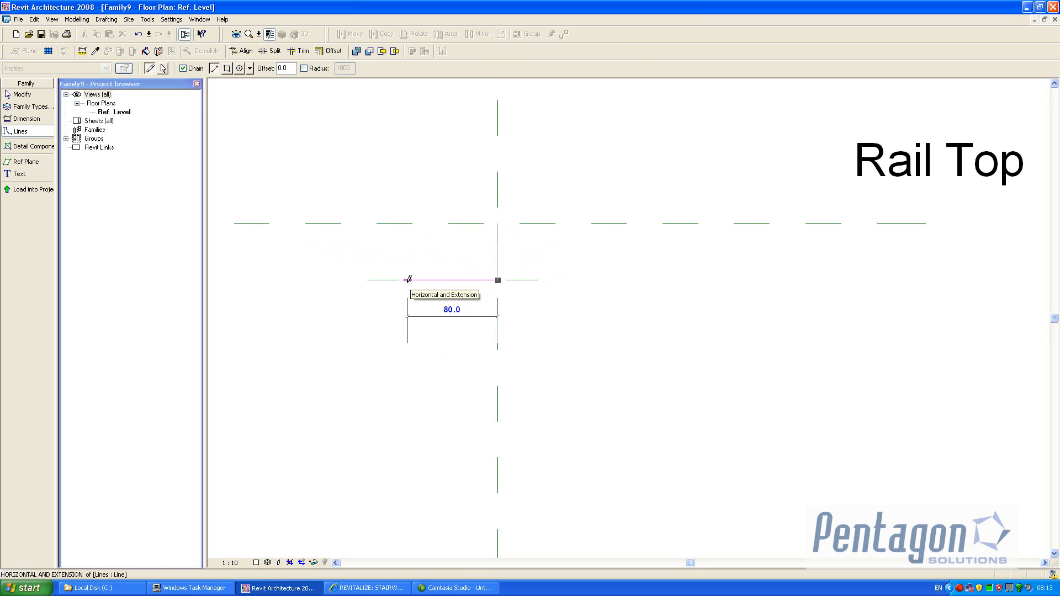
pyautogui.moveTo(407, 279); pyautogui.dragTo(436, 279)
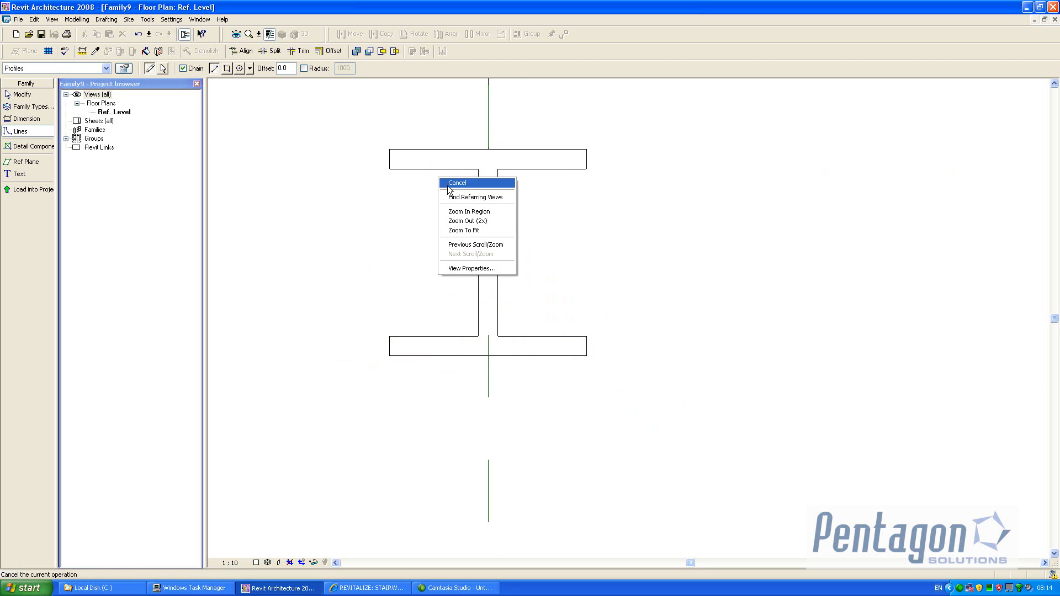
pyautogui.click(456, 183)
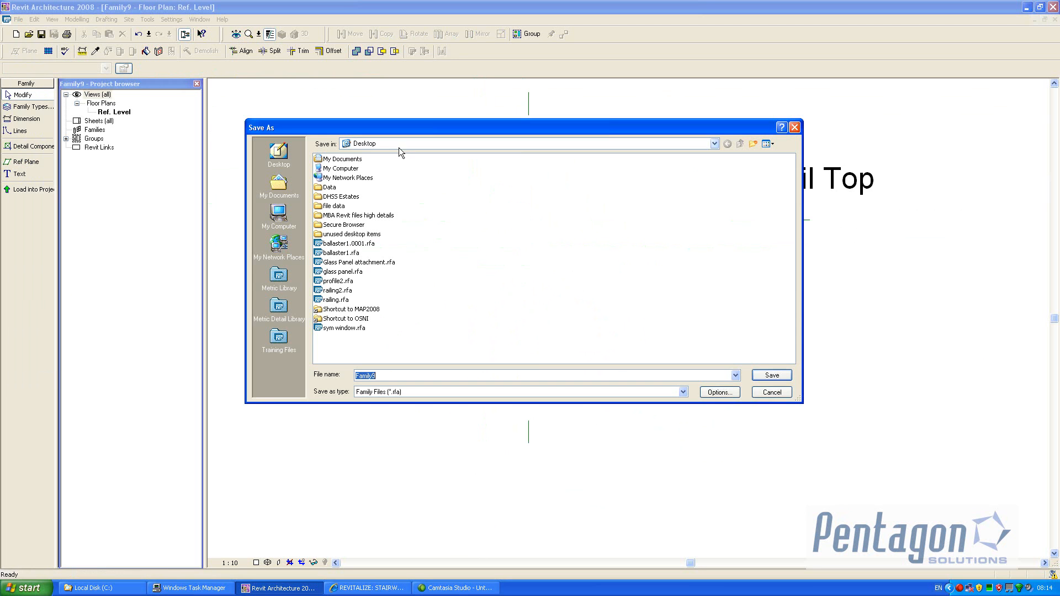
# Save the profile family on the Desktop as 'railing profile 1'
pyautogui.write('ra')
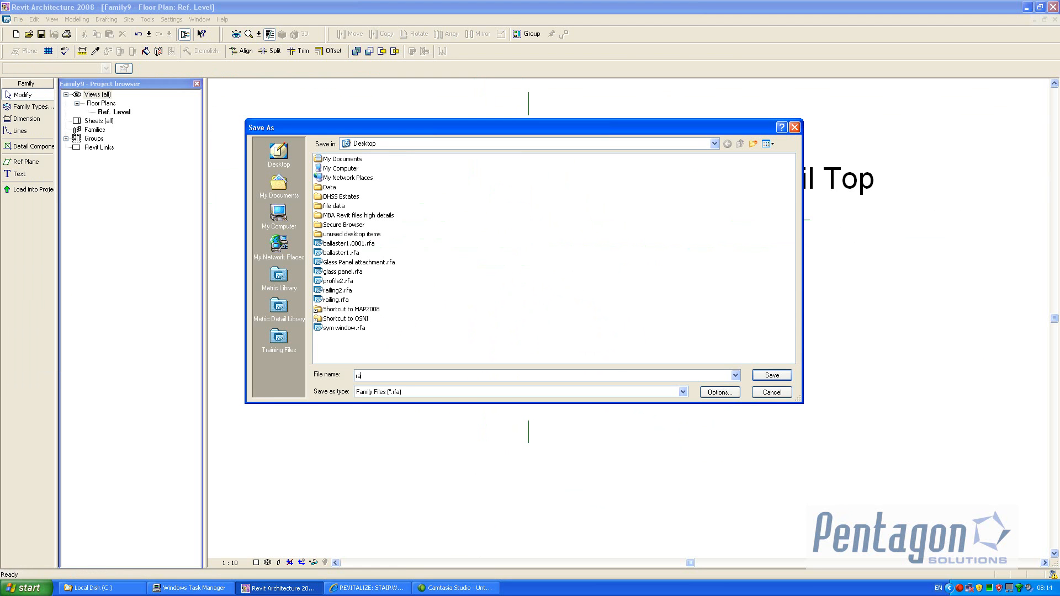
pyautogui.write('railing profile 1')
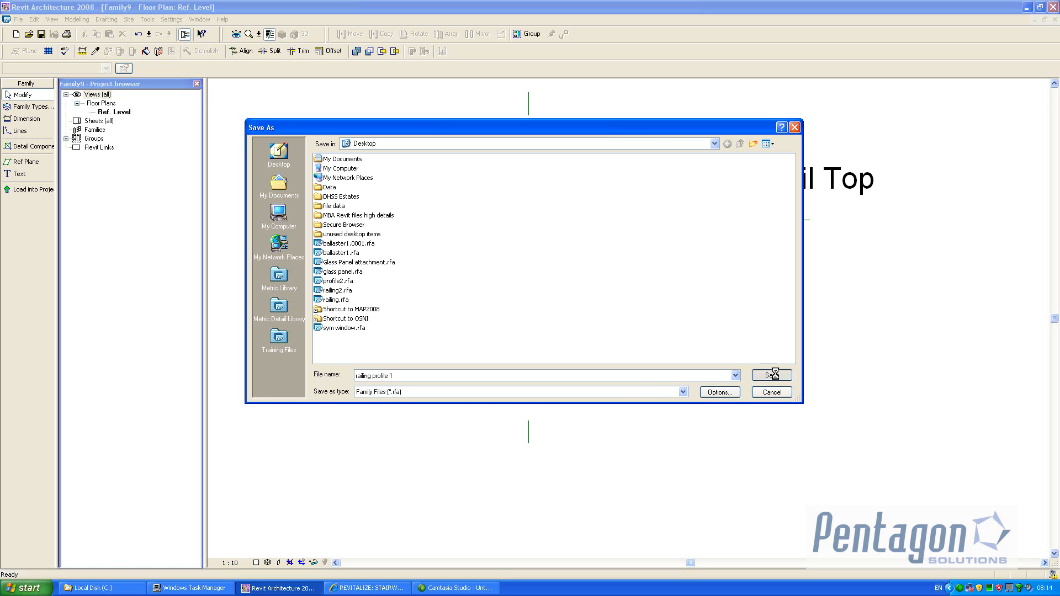
pyautogui.click(771, 375)
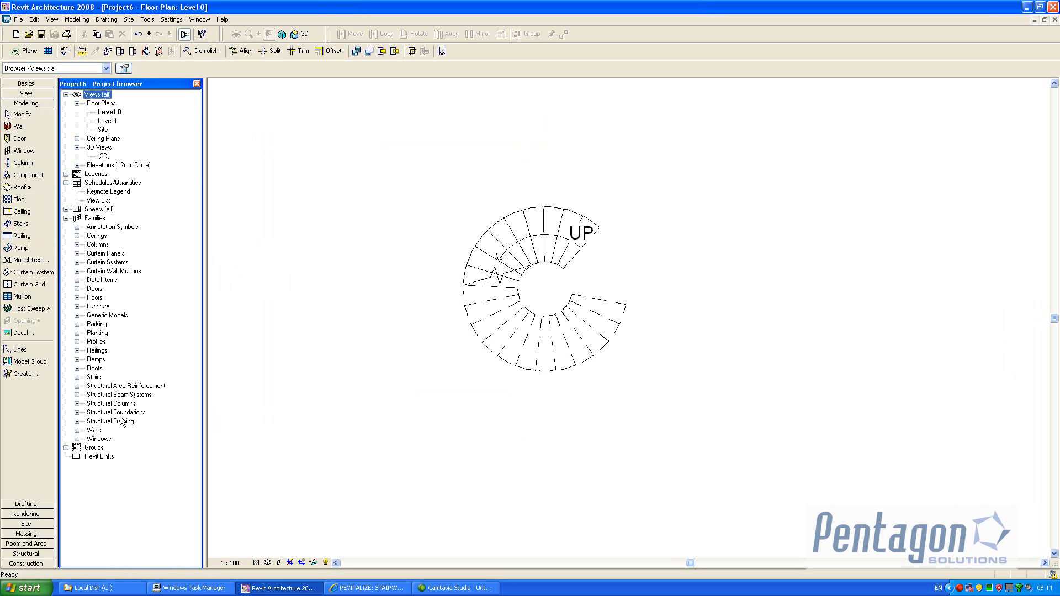
# Duplicate the 900mm railing type and rename the copy 'Custom Glass Railing'
pyautogui.click(78, 351)
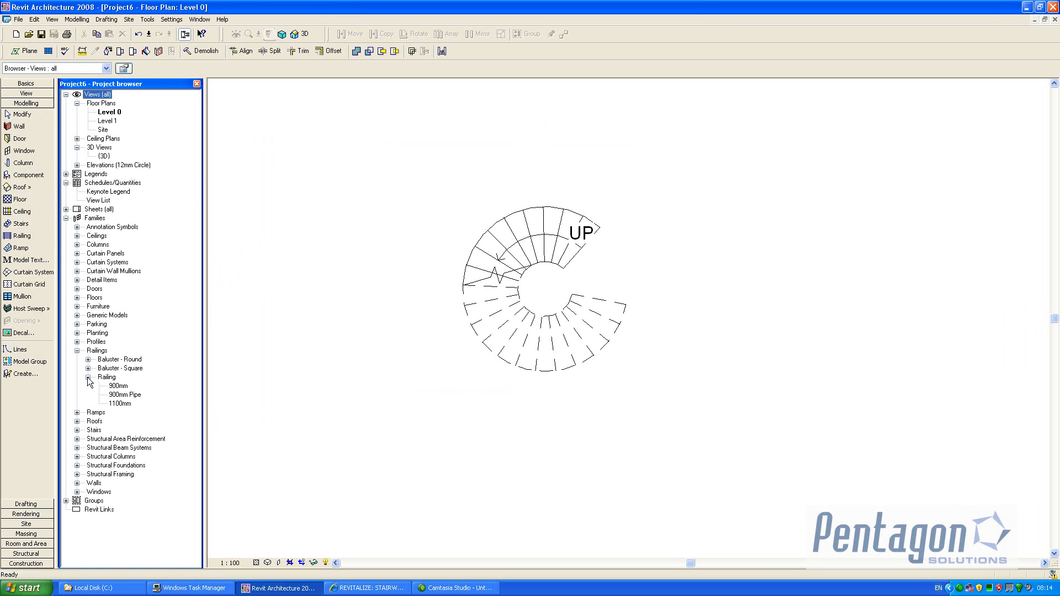
pyautogui.rightClick(116, 385)
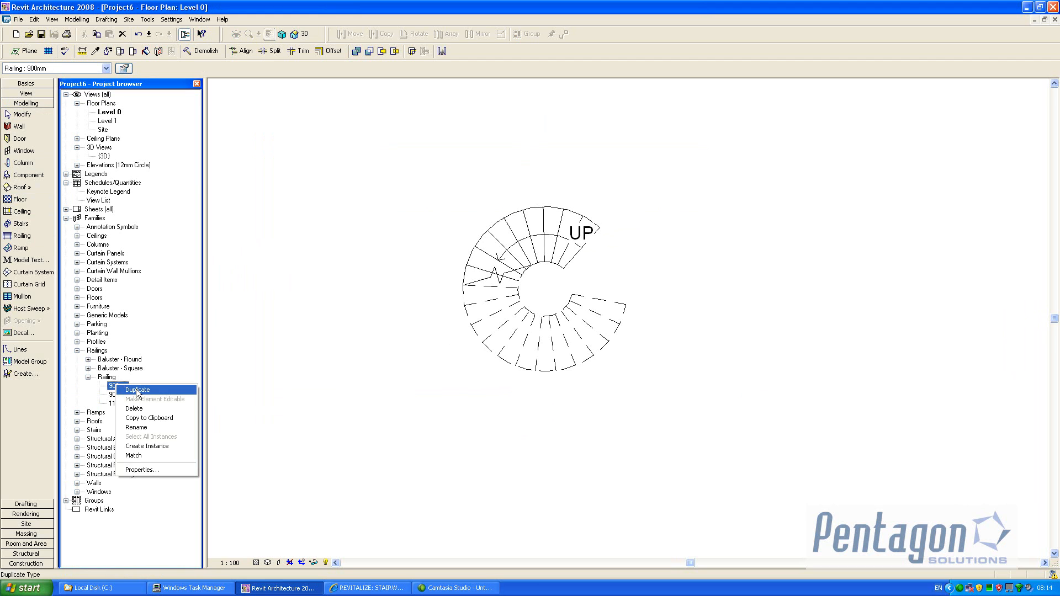
pyautogui.click(137, 390)
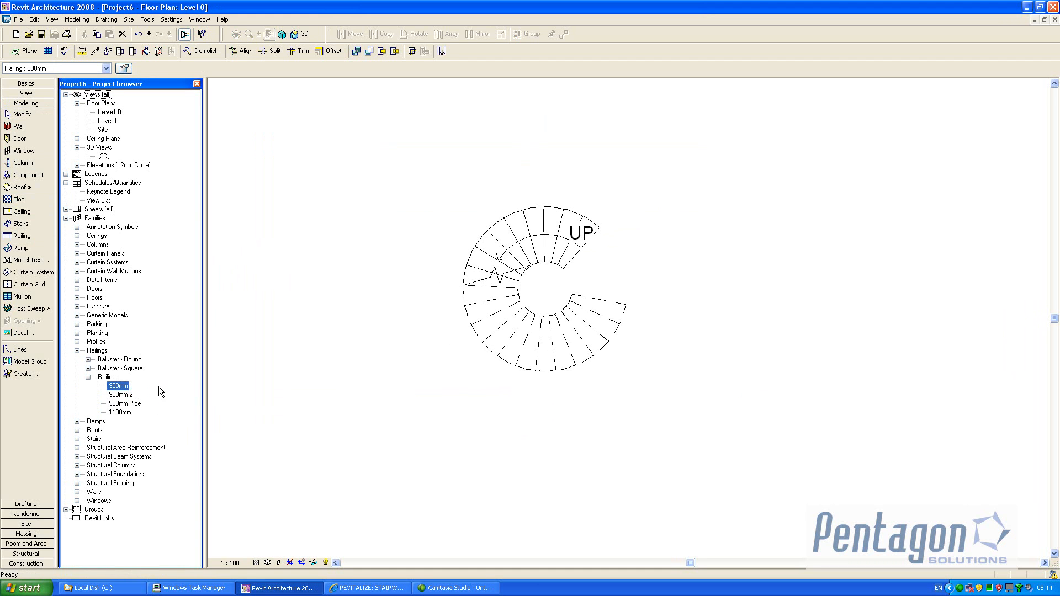
pyautogui.rightClick(118, 394)
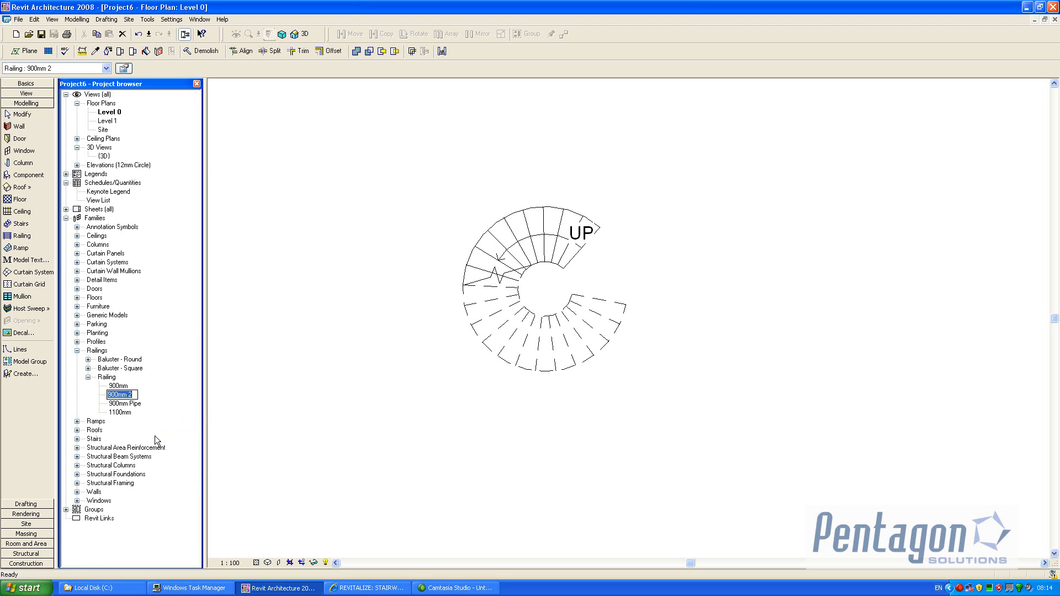
pyautogui.write('Custom Glass Railing')
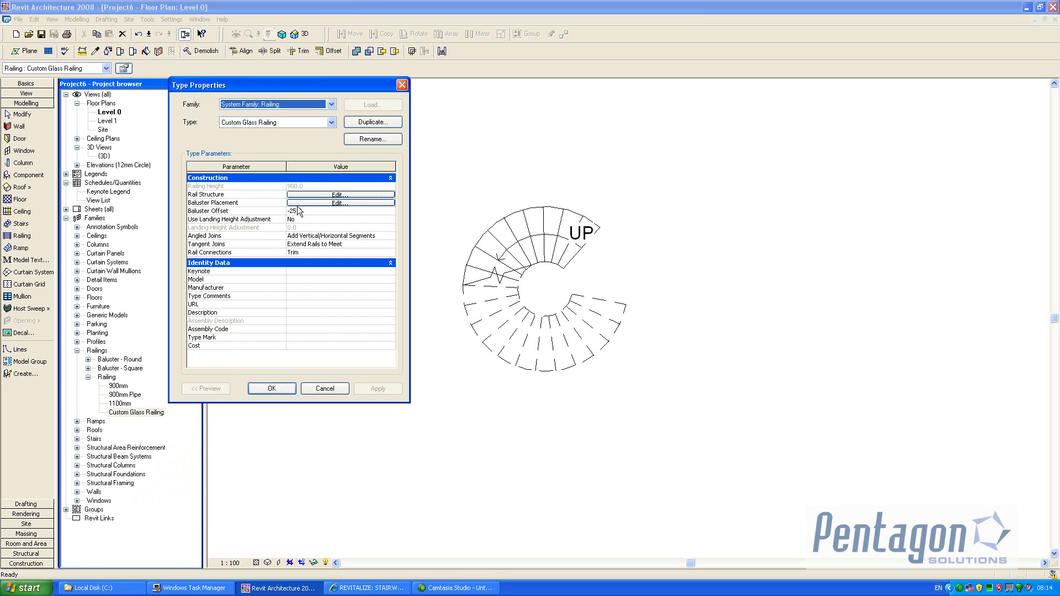
# Set Rail 1 to height 0 and offset 0, pick its profile, and assign Metal - Steel
pyautogui.click(340, 194)
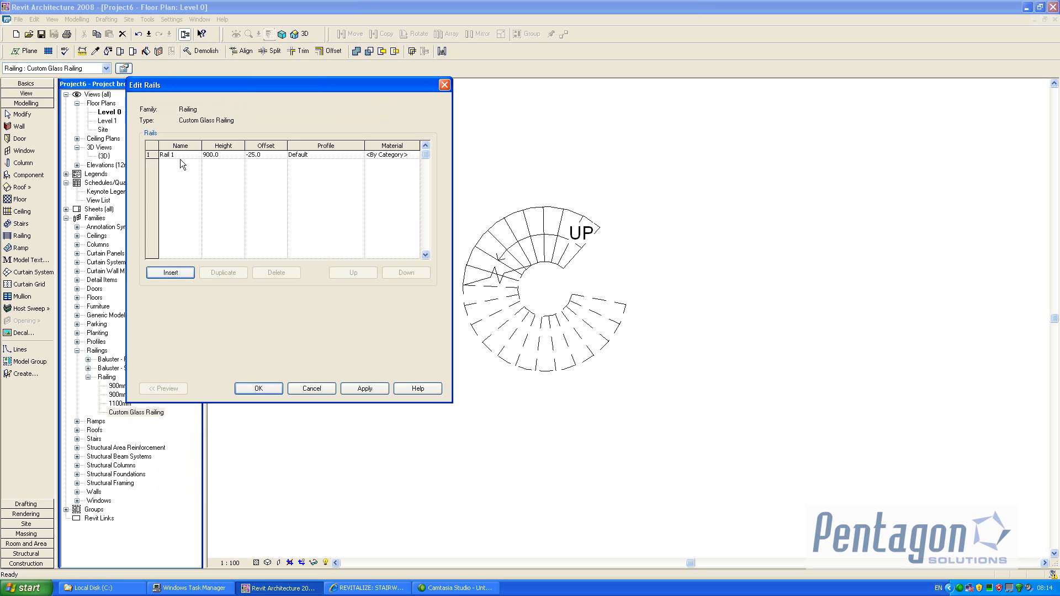
pyautogui.click(172, 154)
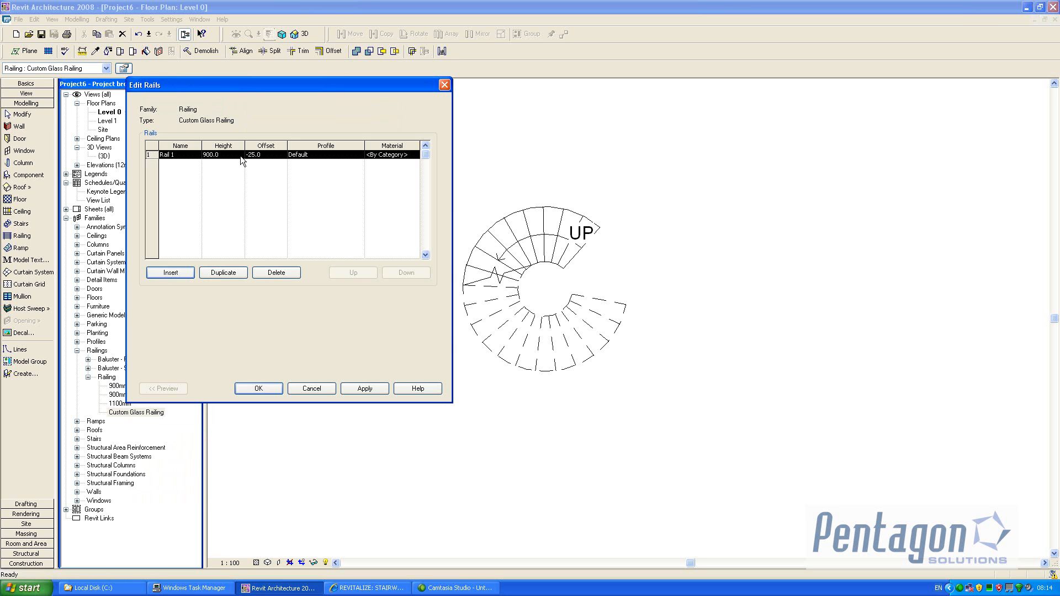
pyautogui.click(262, 155)
pyautogui.write('0')
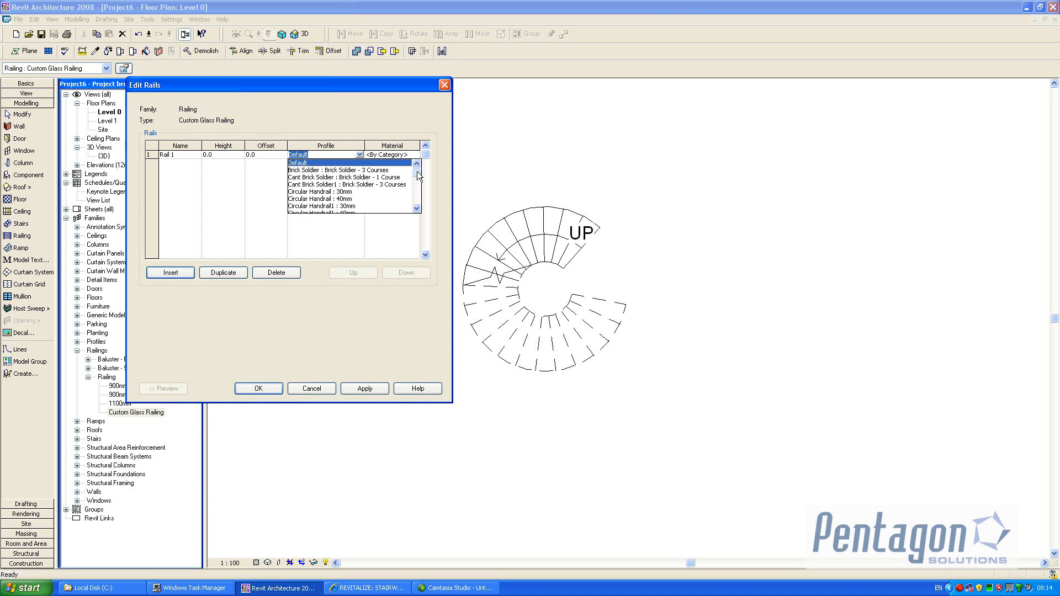
pyautogui.click(416, 190)
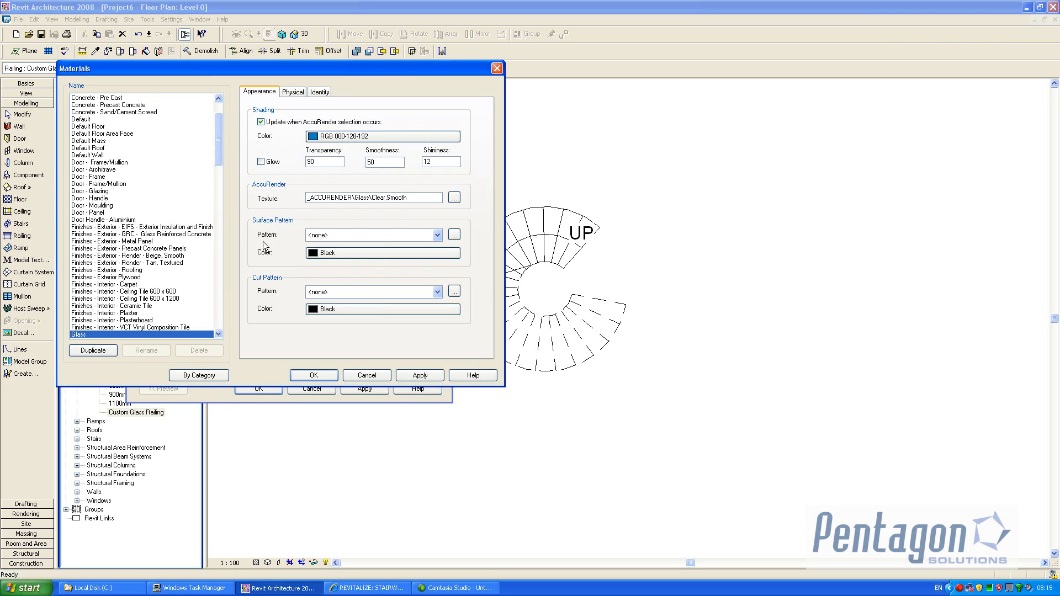
pyautogui.scroll(-3)
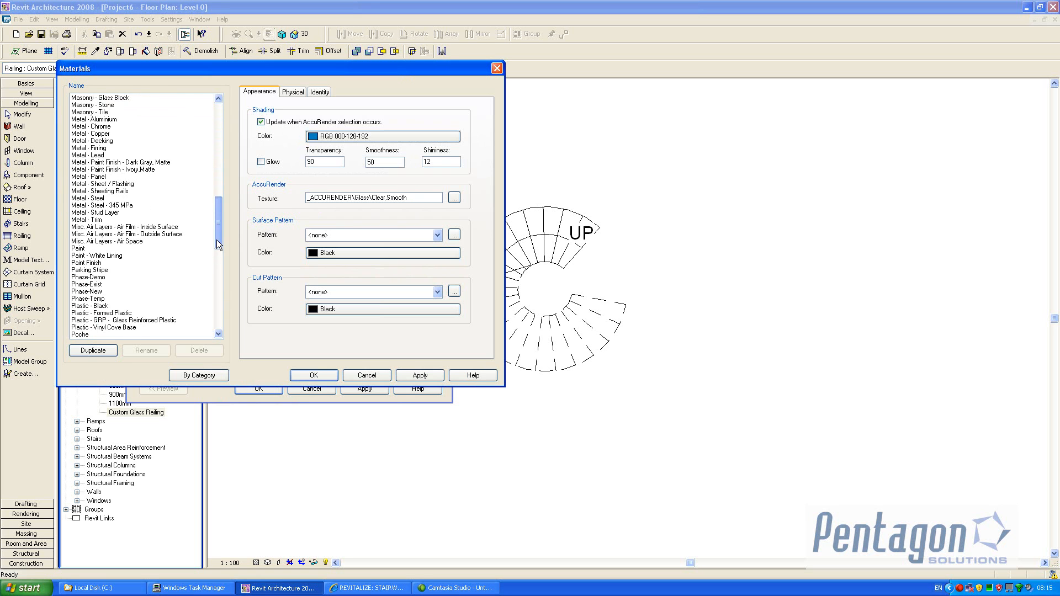
pyautogui.click(86, 198)
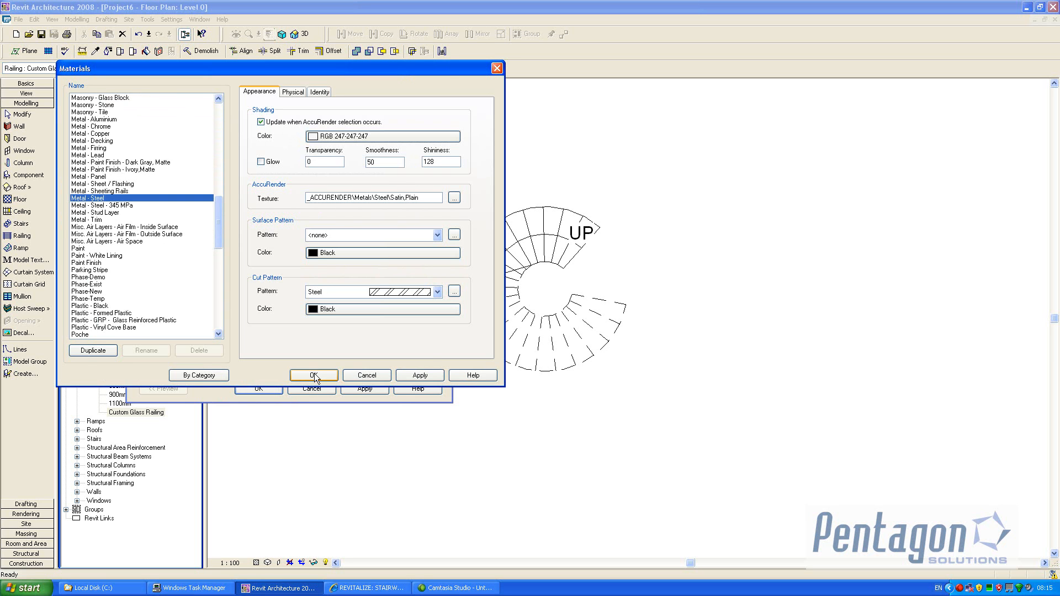
pyautogui.click(314, 375)
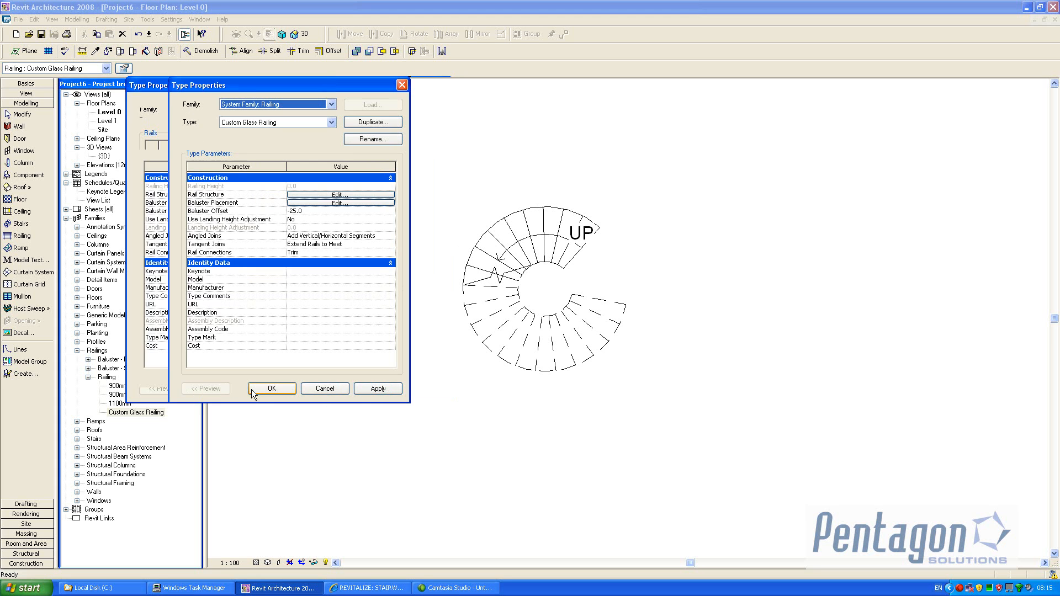
# Set the regular baluster and the start, corner and end posts to None, then apply
pyautogui.click(339, 202)
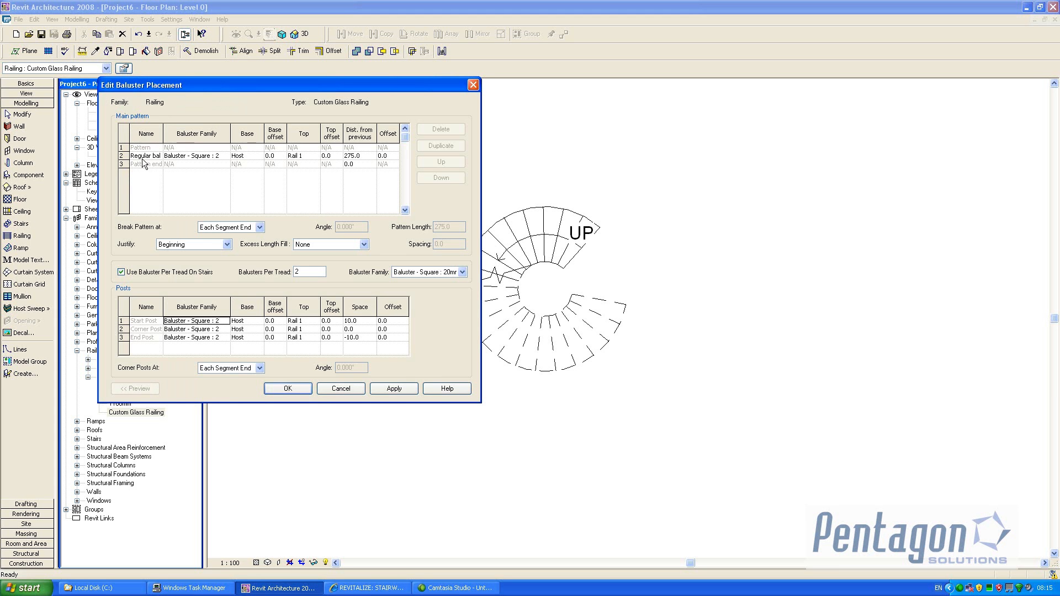
pyautogui.click(196, 155)
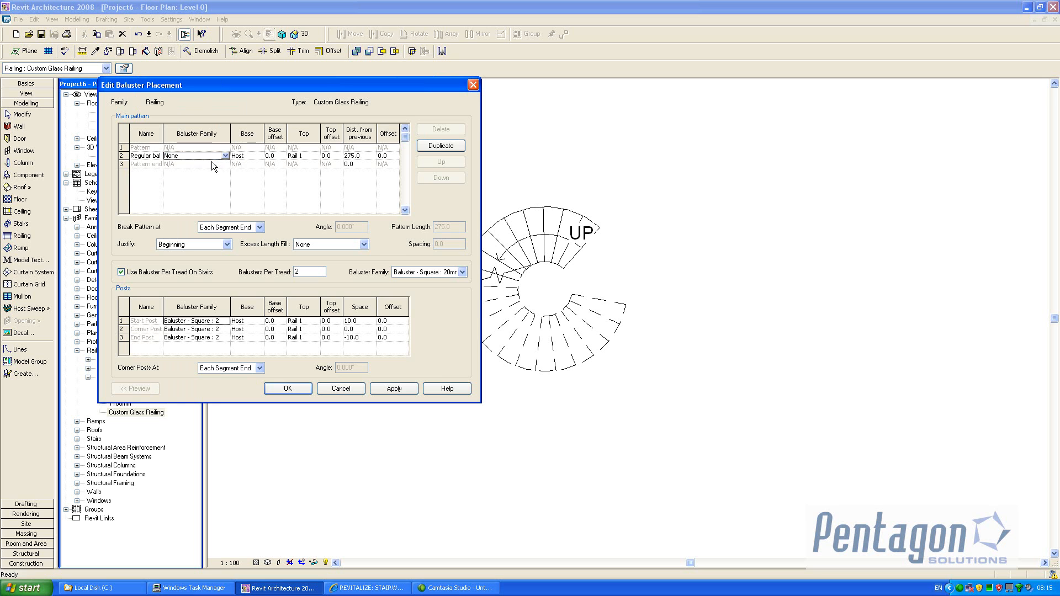
pyautogui.click(196, 320)
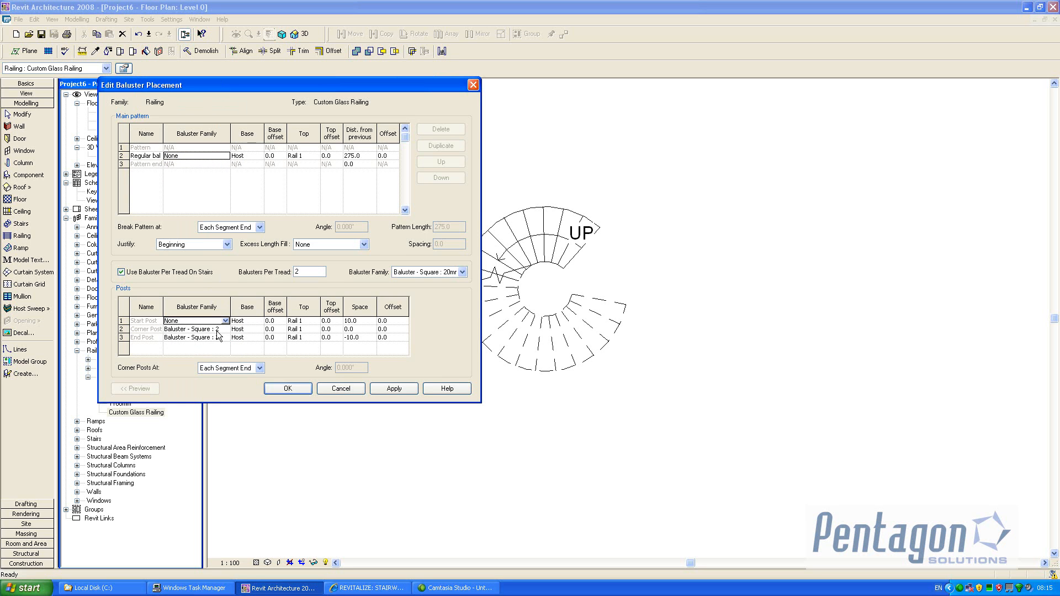
pyautogui.click(196, 328)
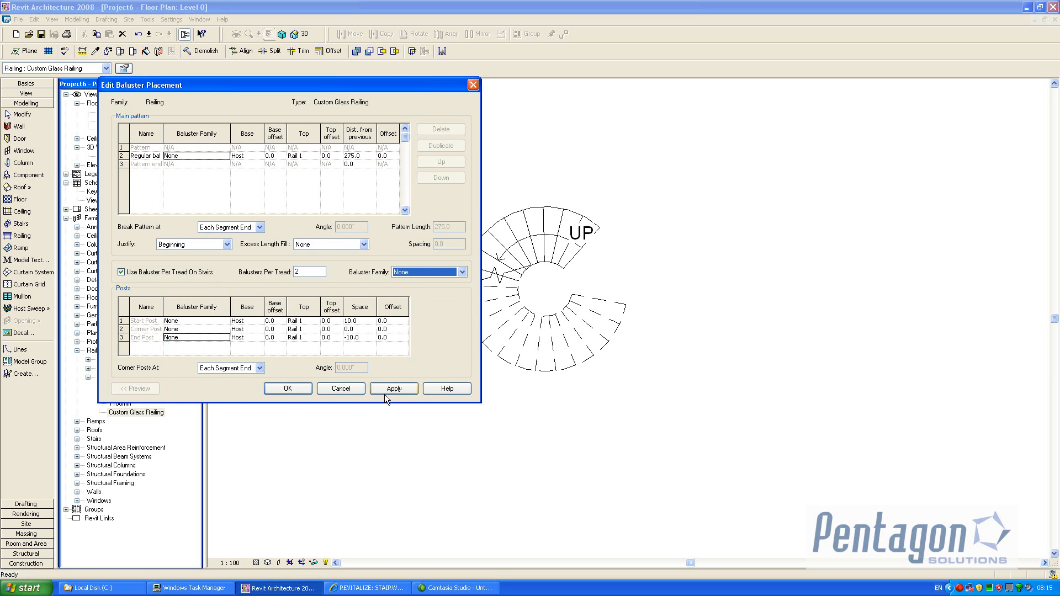
pyautogui.click(288, 388)
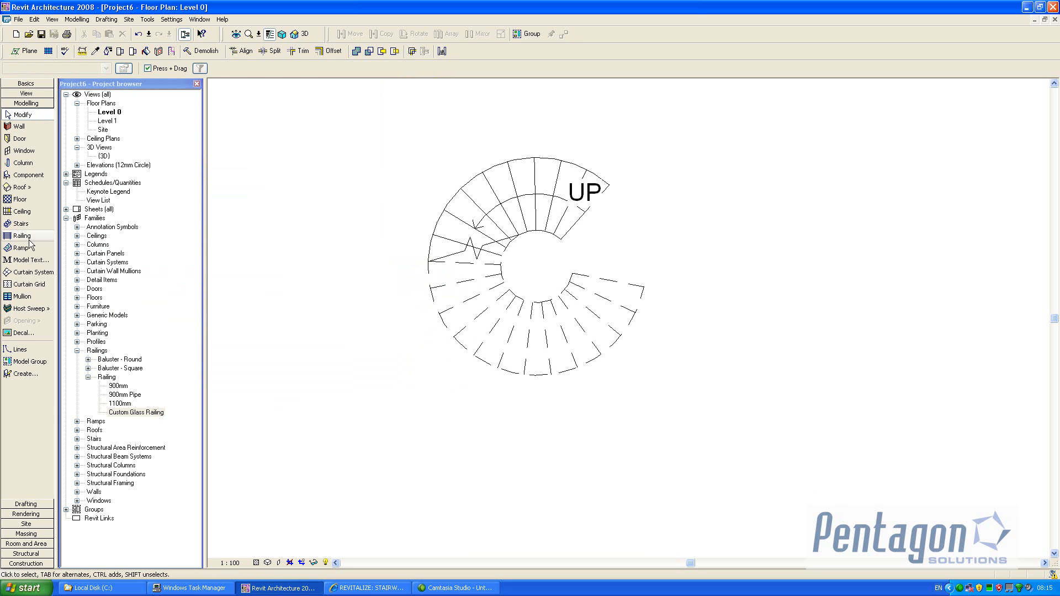
# Sketch a railing hosted on the spiral stair as an arc along the treads, then finish
pyautogui.click(21, 236)
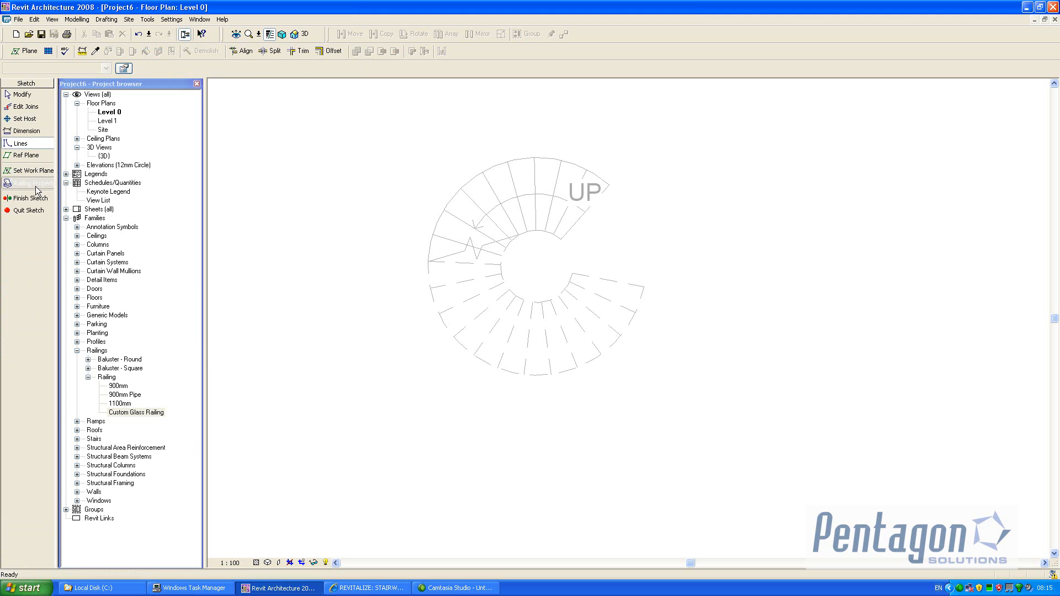
pyautogui.click(27, 183)
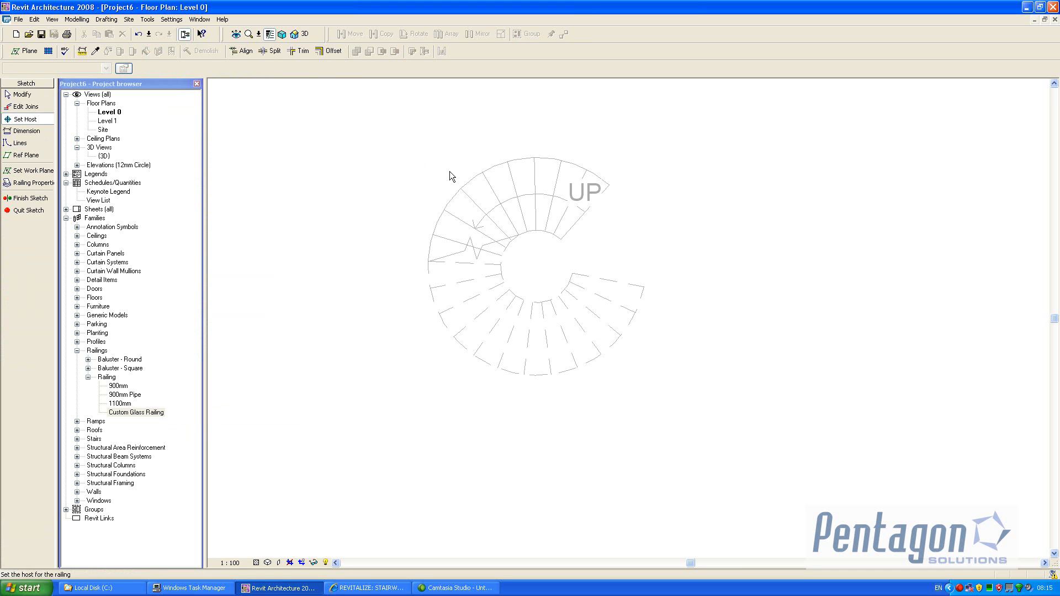
pyautogui.click(17, 143)
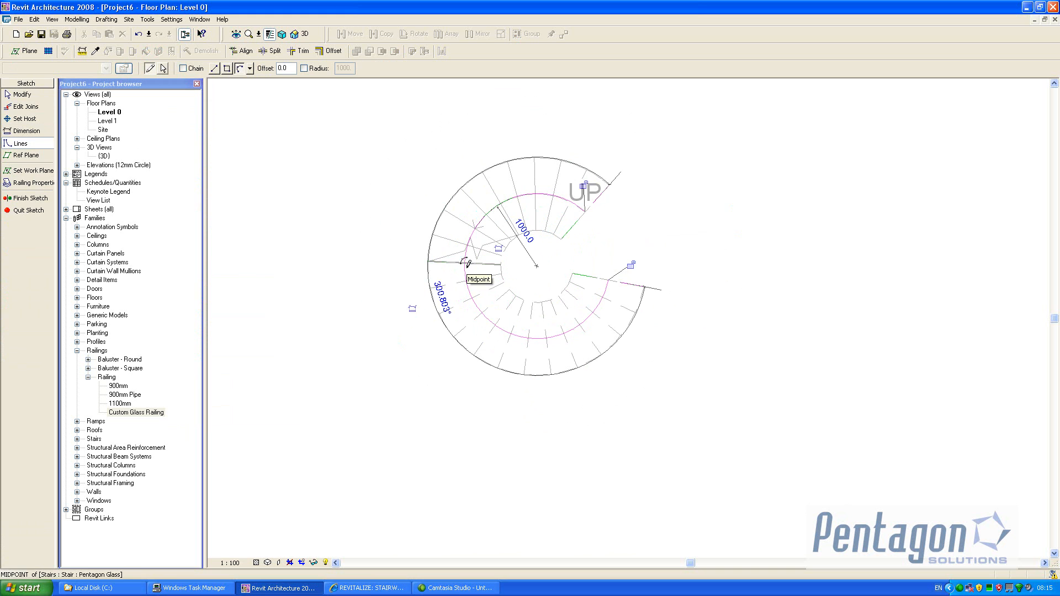
pyautogui.click(24, 198)
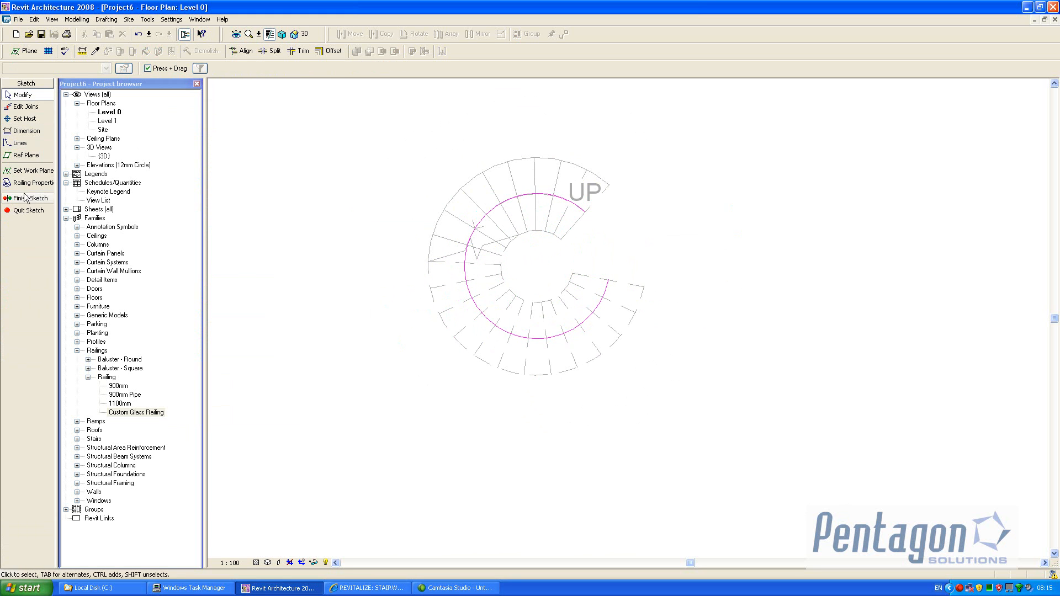
pyautogui.click(23, 197)
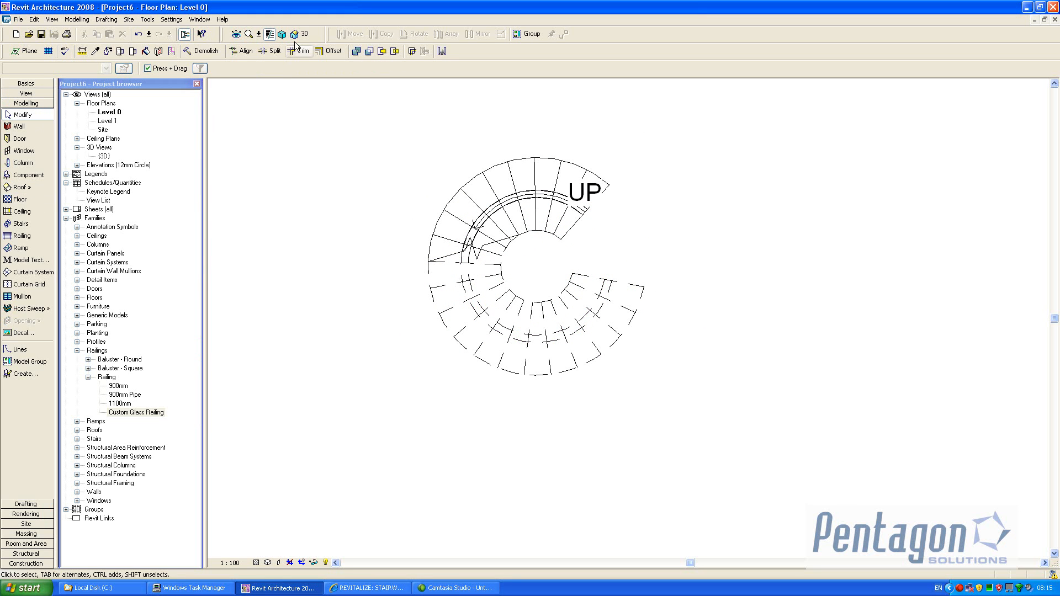